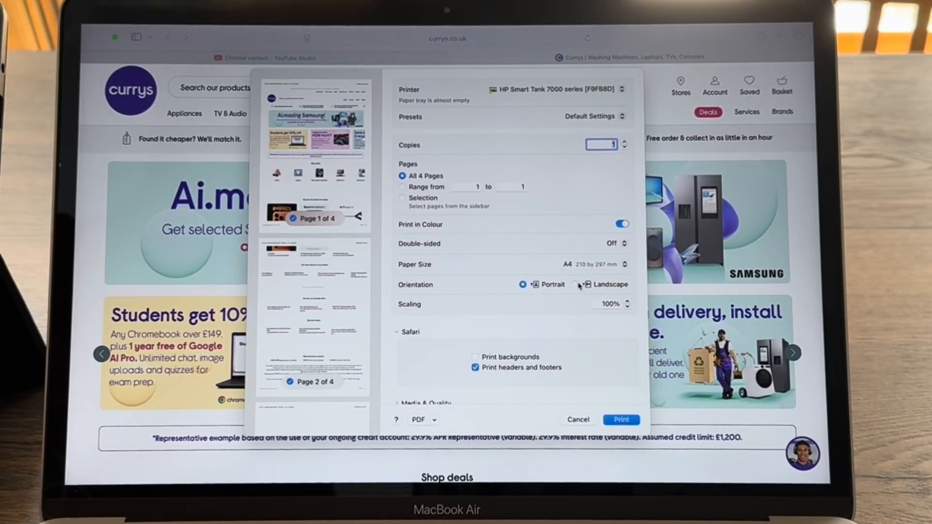
Try landscape orientation in the print preview, then revert to portrait
left_click(575, 284)
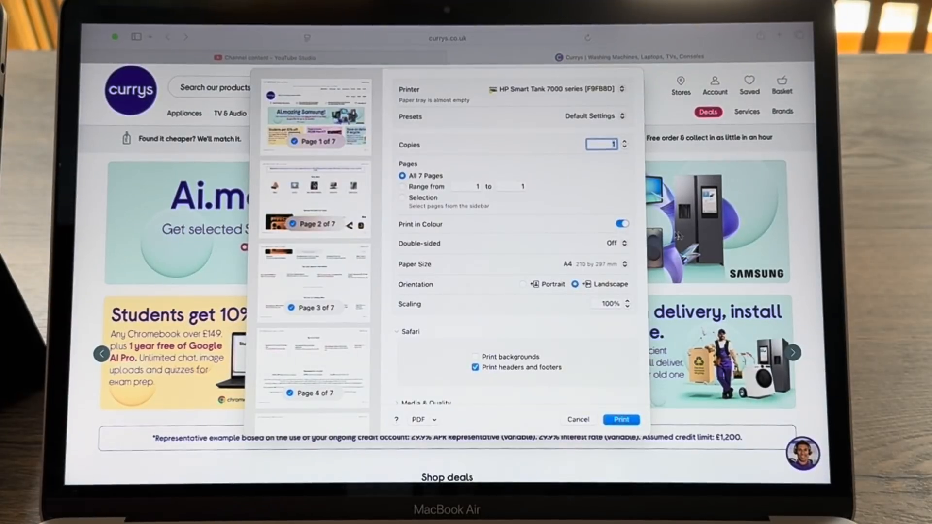
left_click(522, 284)
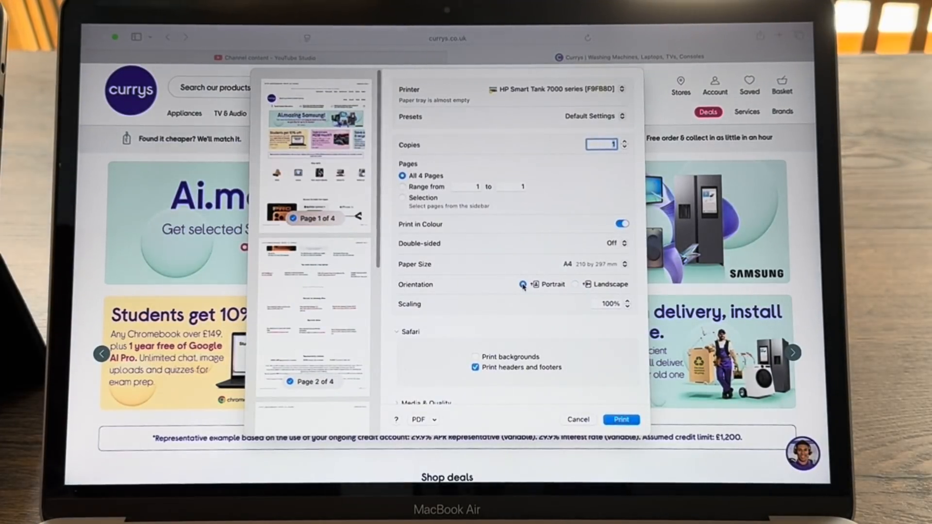
scroll("down", 3)
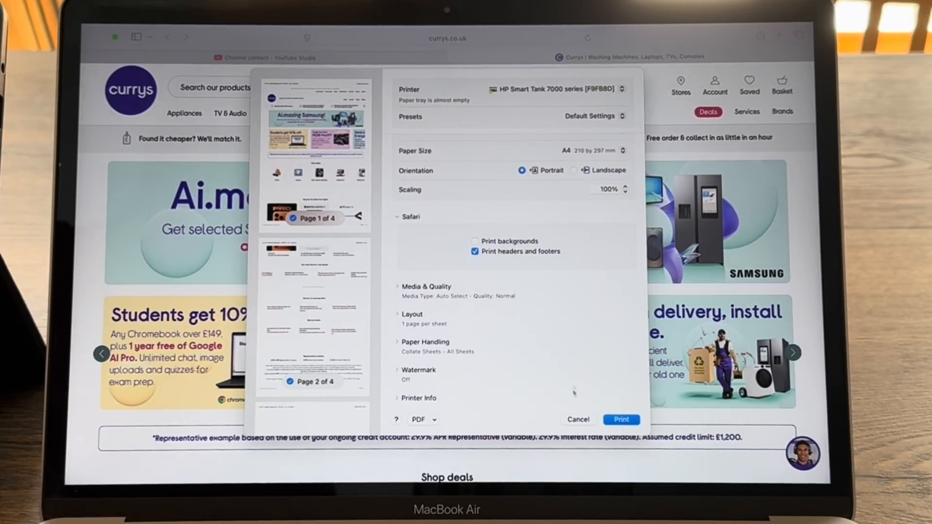
left_click(577, 418)
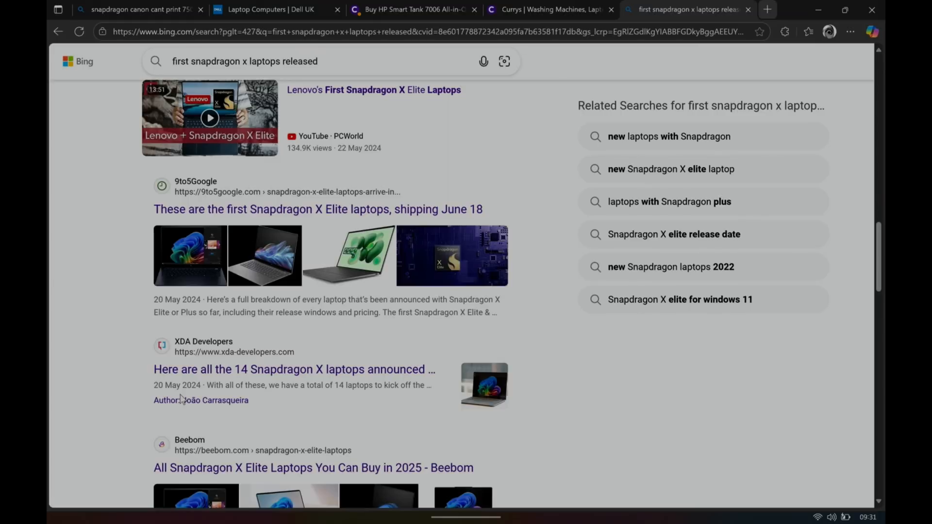
mouse_move(295, 369)
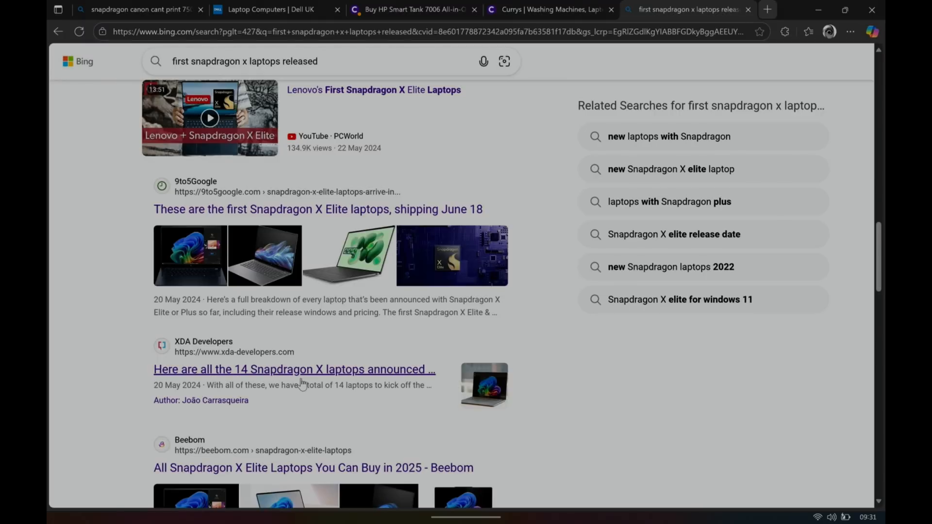
scroll("down", 3)
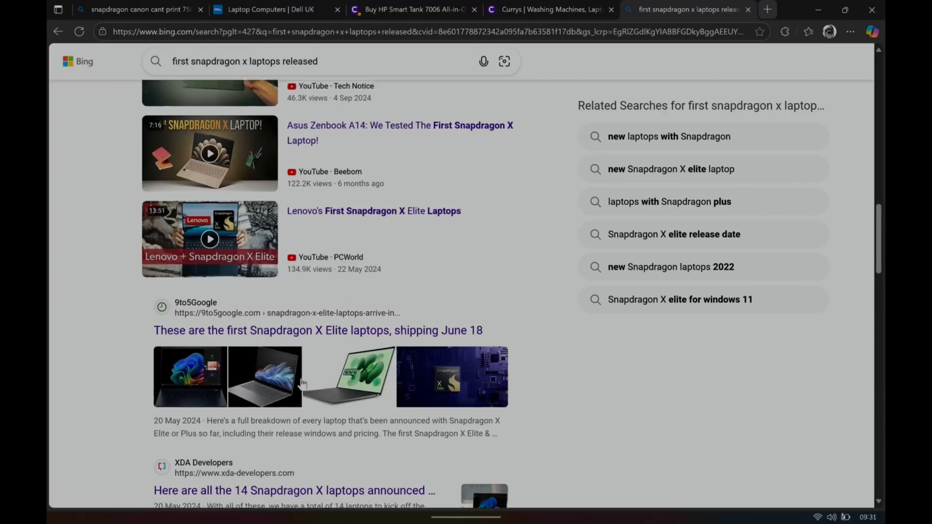
scroll("up", 3)
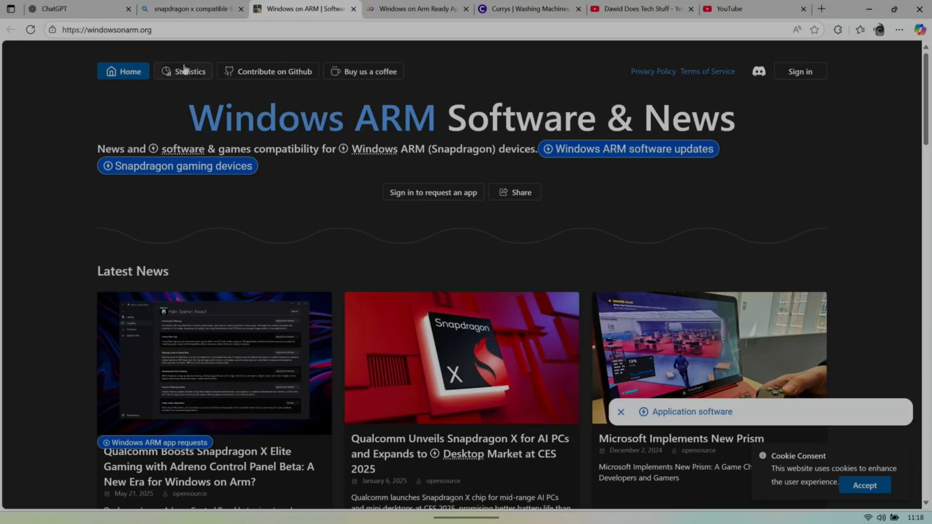
Review ChatGPT's table of programs reported incompatible with Snapdragon X
left_click(71, 8)
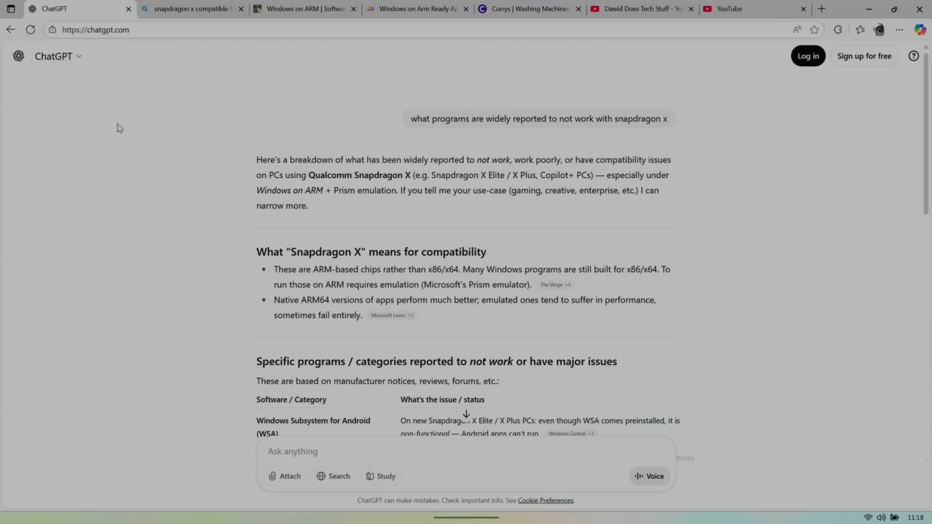
mouse_move(280, 138)
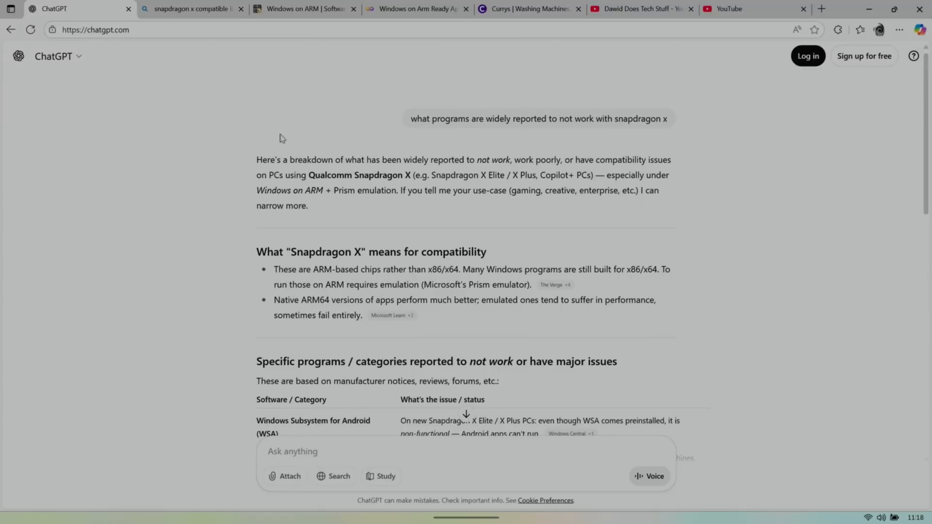
mouse_move(550, 133)
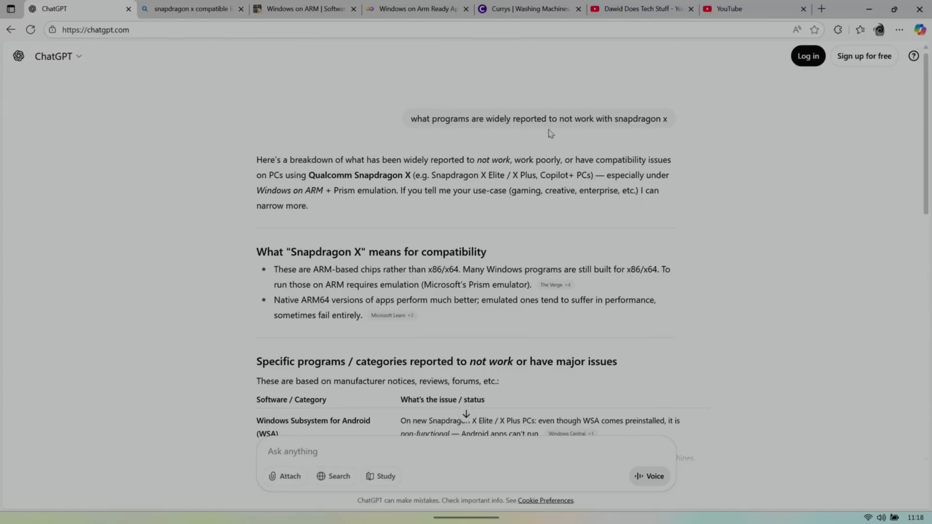
mouse_move(584, 136)
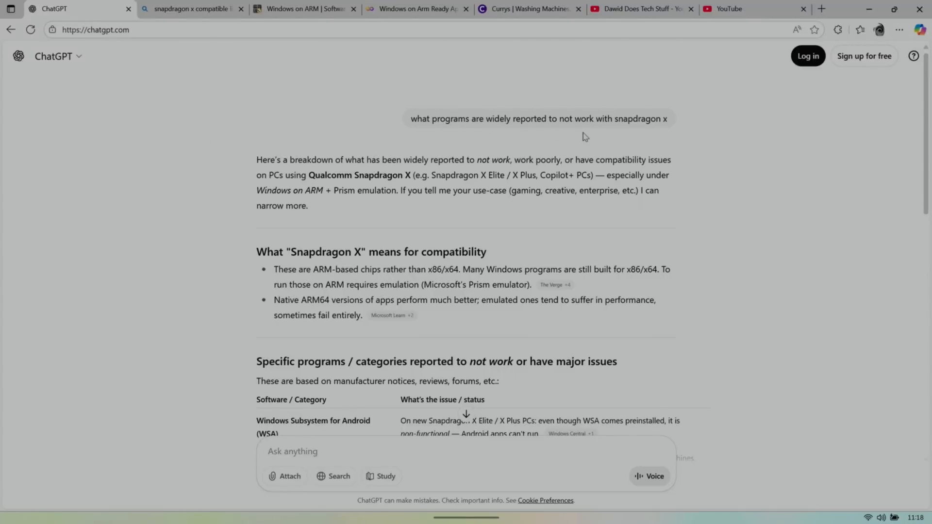
scroll("down", 3)
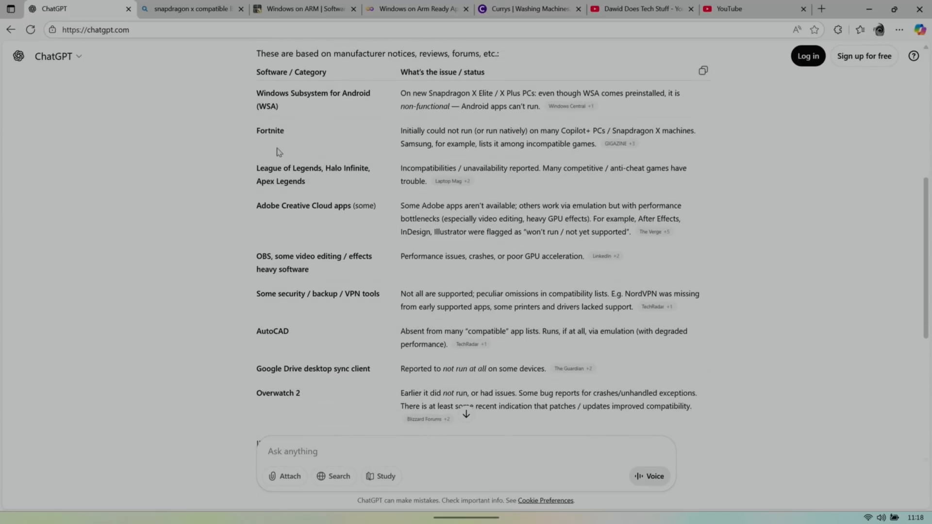
mouse_move(267, 143)
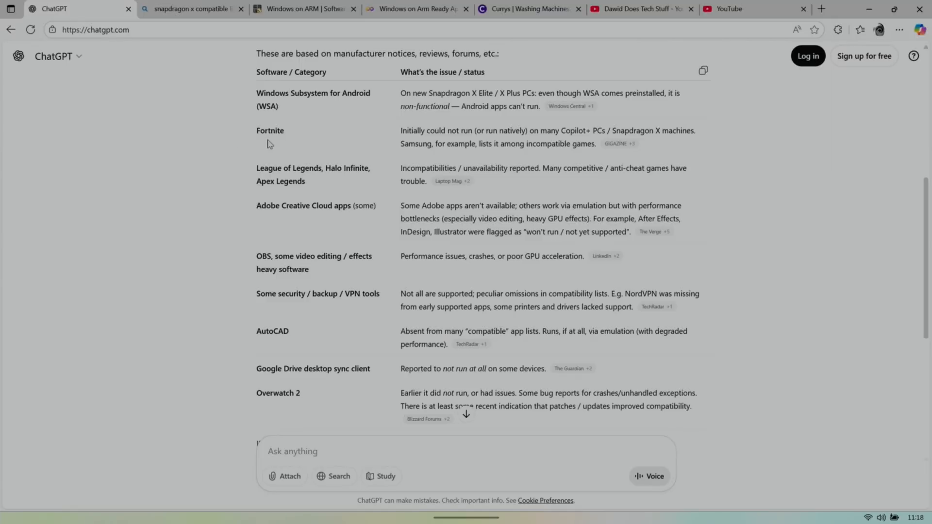
mouse_move(334, 329)
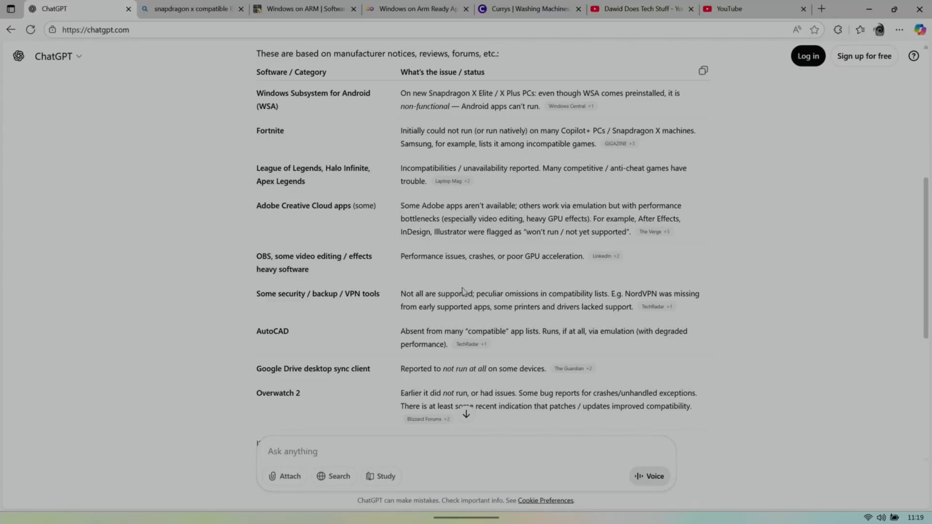
mouse_move(326, 235)
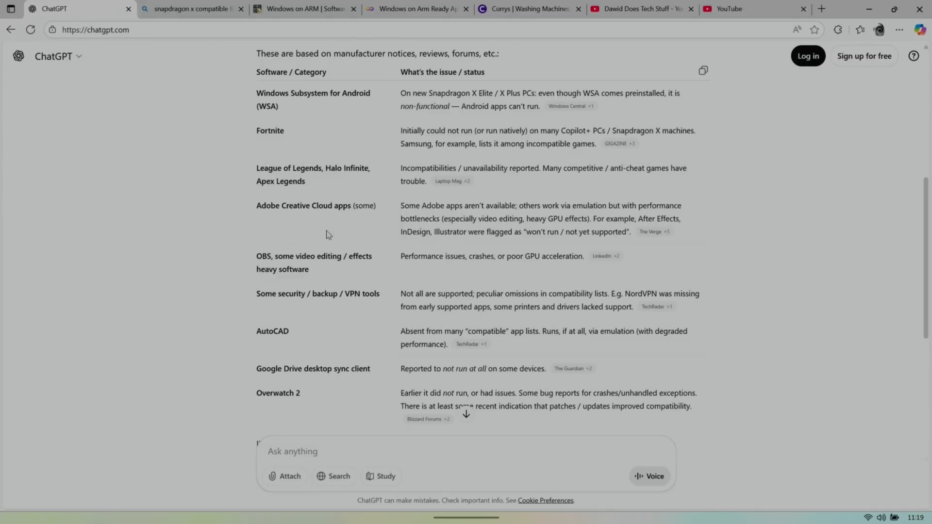
scroll("up", 3)
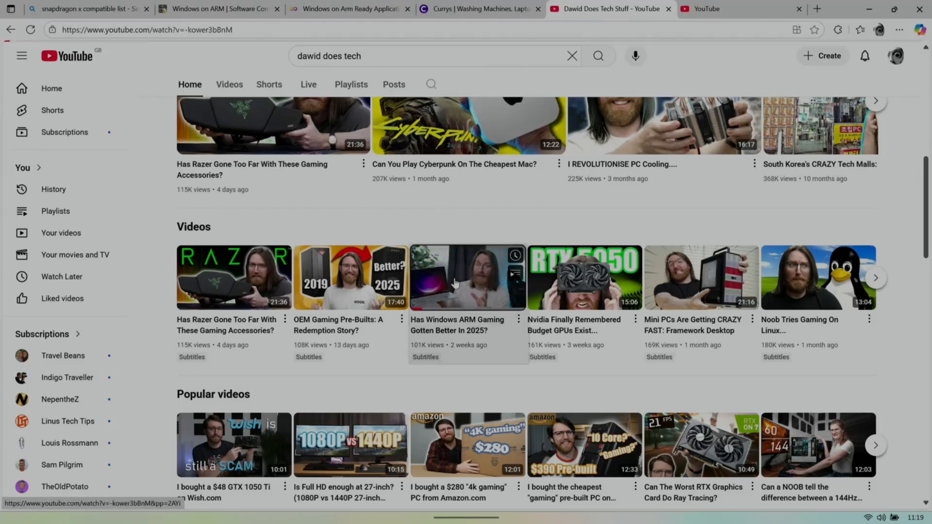
Play Dawid Does Tech Stuff's 'Has Windows ARM Gaming Gotten Better In 2025?' video
left_click(466, 277)
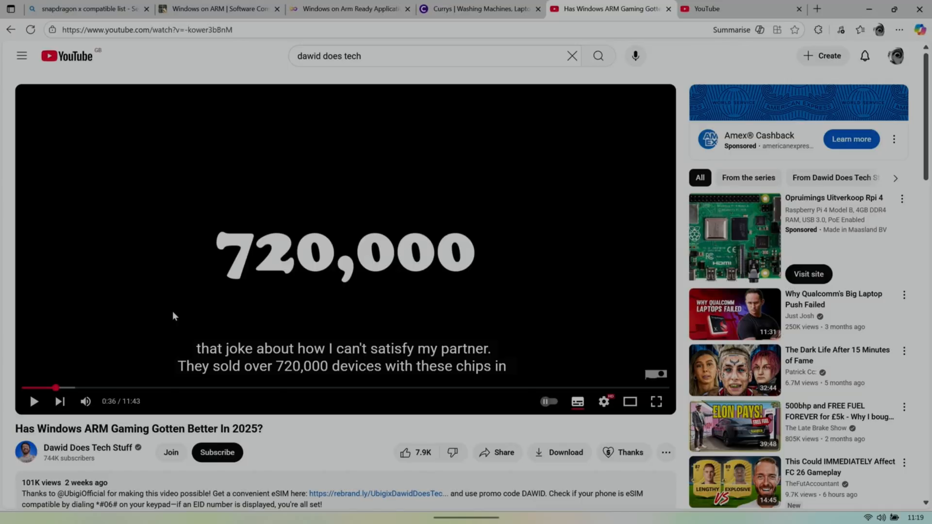
mouse_move(194, 392)
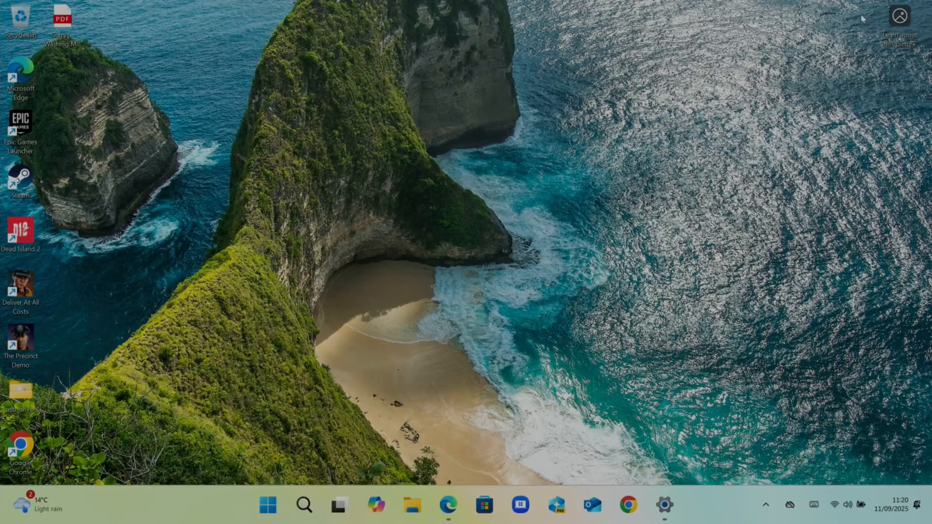
View device specifications showing the Snapdragon X Elite processor and ARM-based 64-bit system
left_click(664, 504)
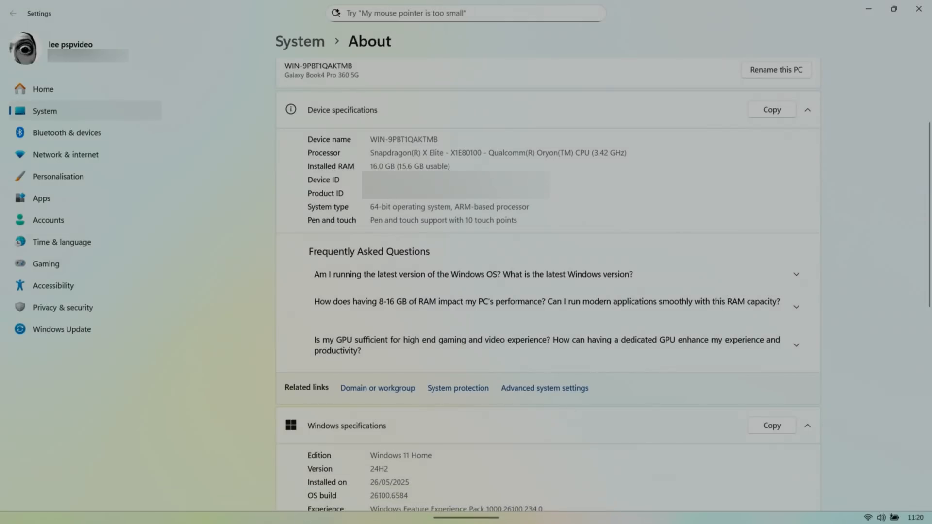
mouse_move(572, 202)
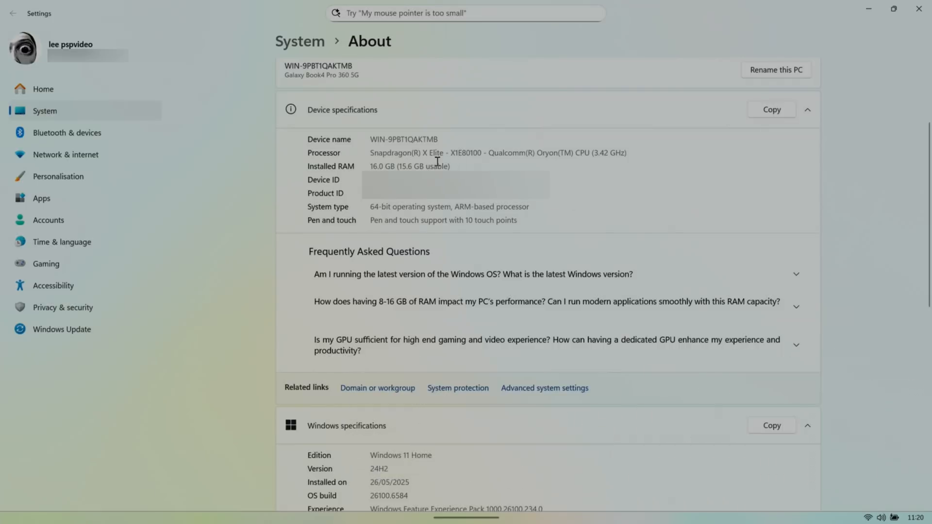
mouse_move(467, 152)
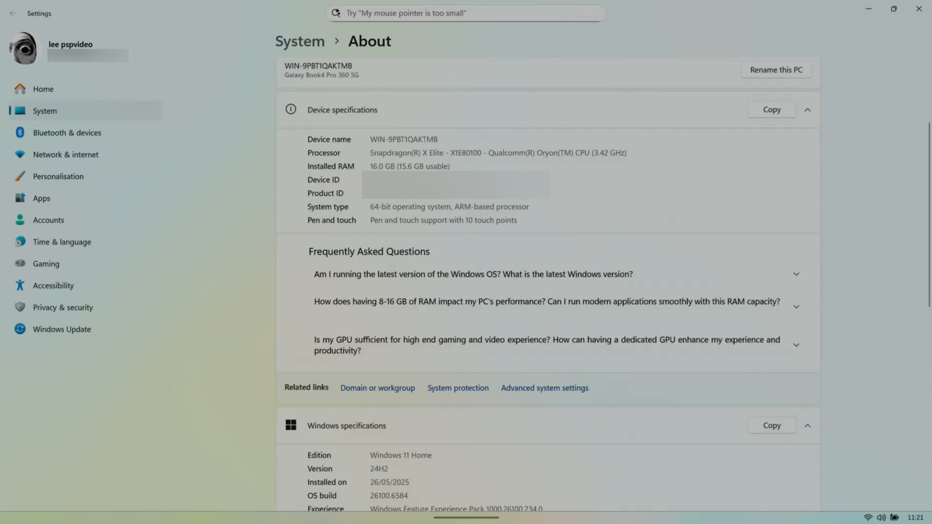
scroll("down", 3)
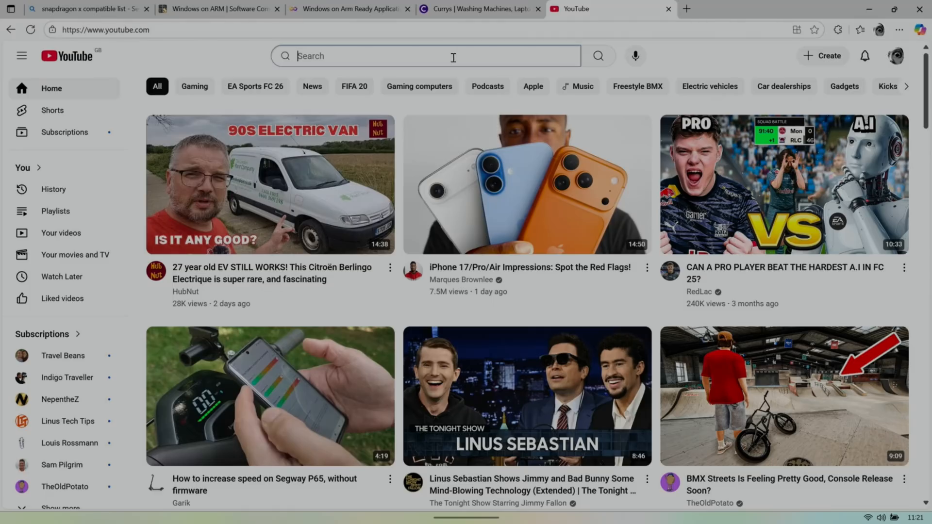
Search YouTube for 'snapdragon' and scroll through the Snapdragon laptop video results
type("snapdragon")
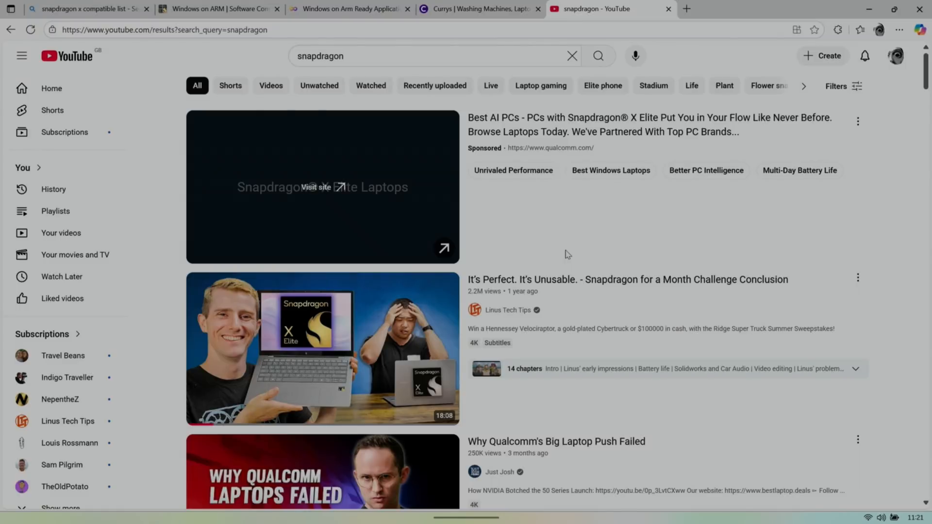
scroll("down", 3)
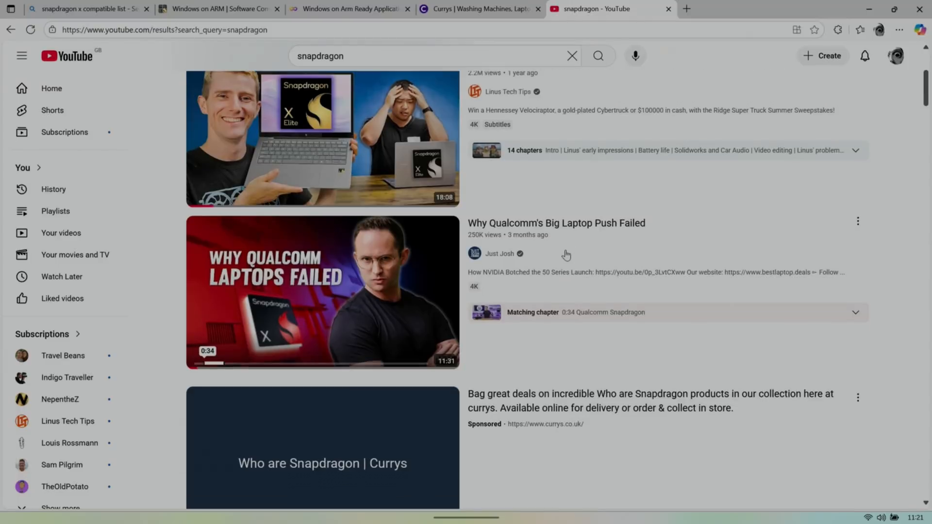
scroll("down", 3)
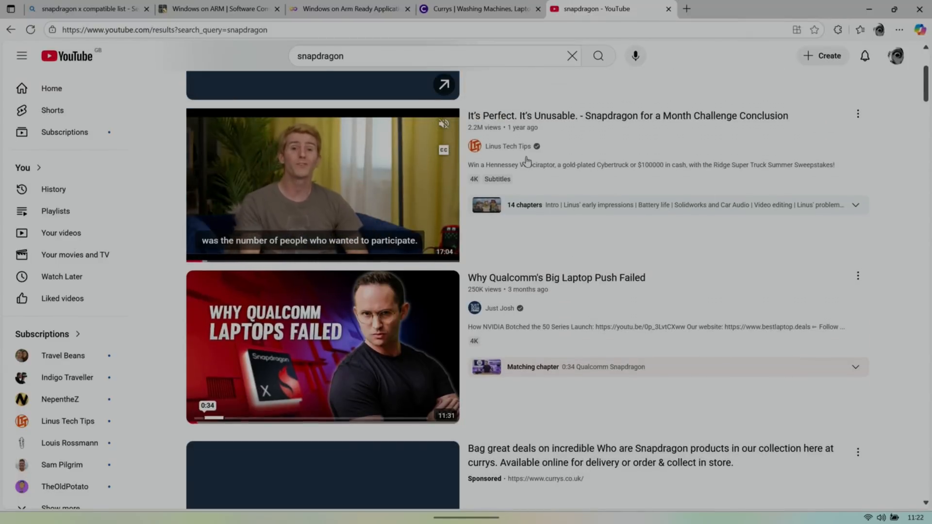
scroll("down", 3)
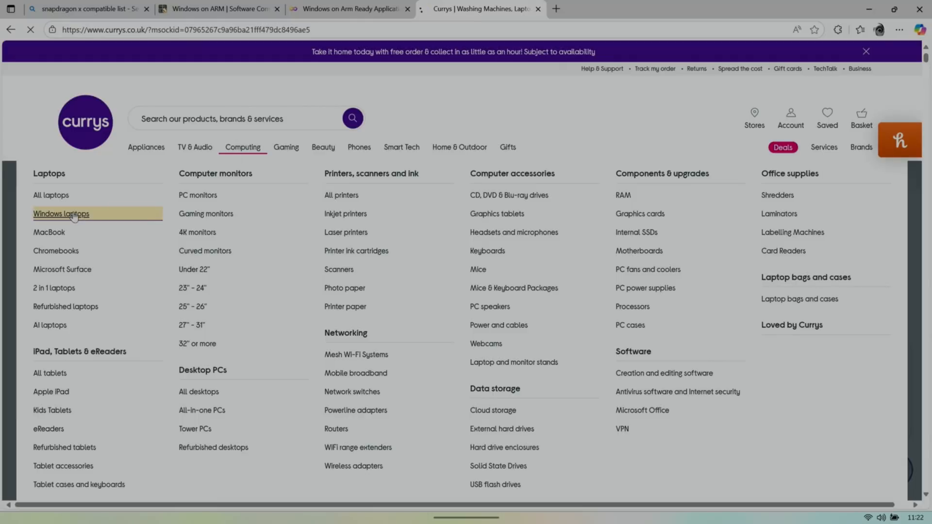
Filter Currys' Windows laptops to Snapdragon X Elite processors, sorted by price high to low
left_click(61, 214)
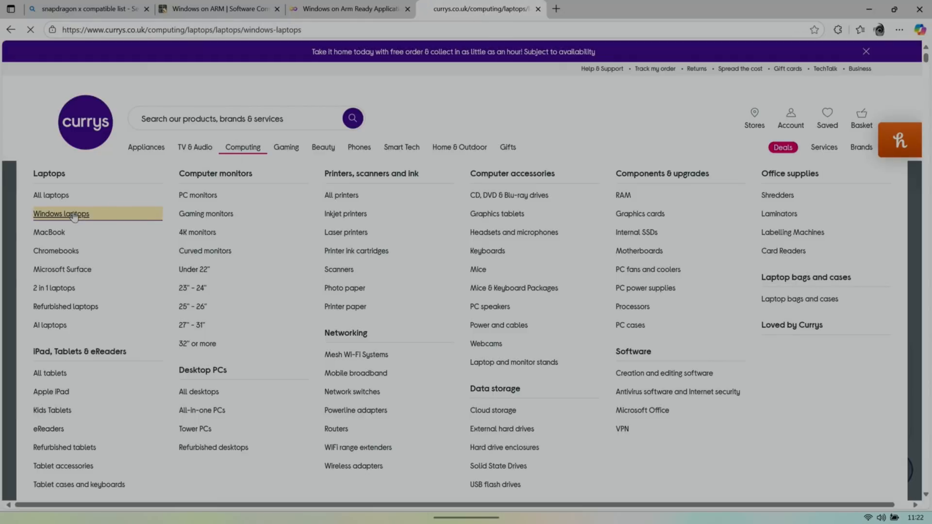
left_click(61, 214)
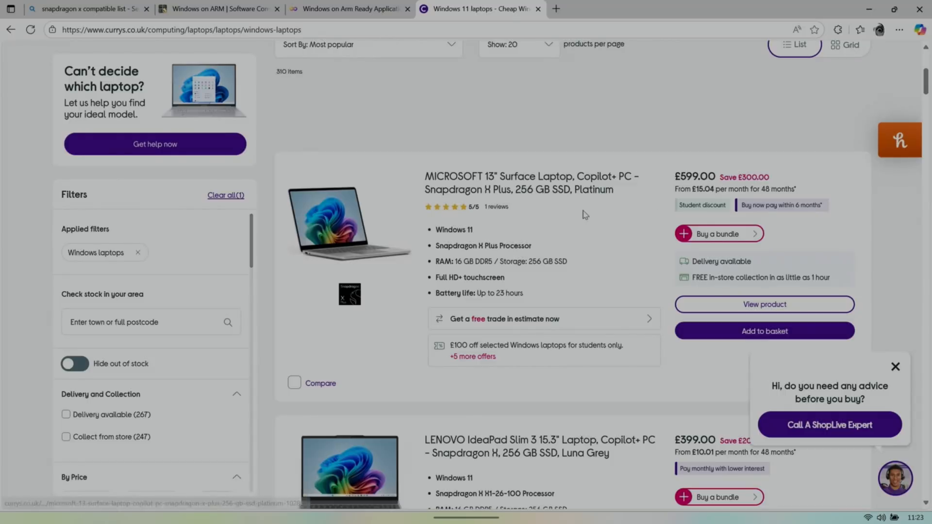
mouse_move(500, 265)
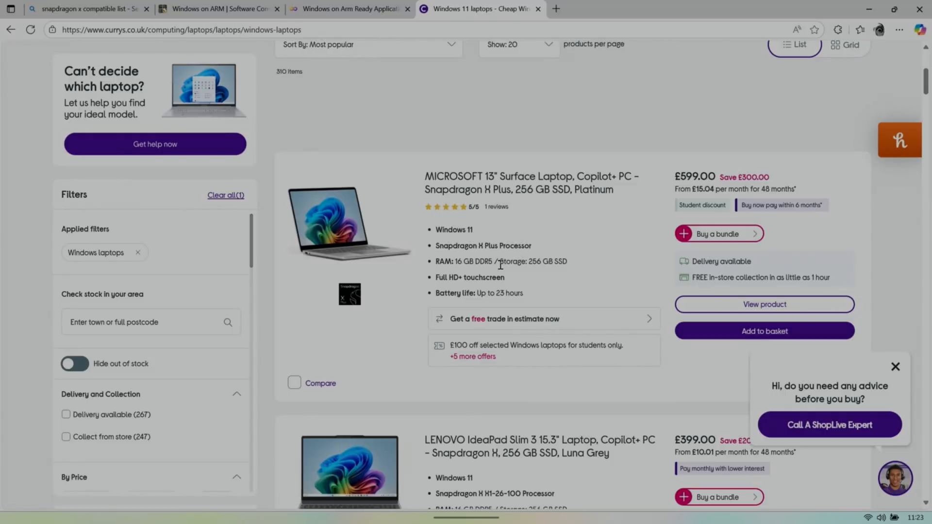
scroll("down", 3)
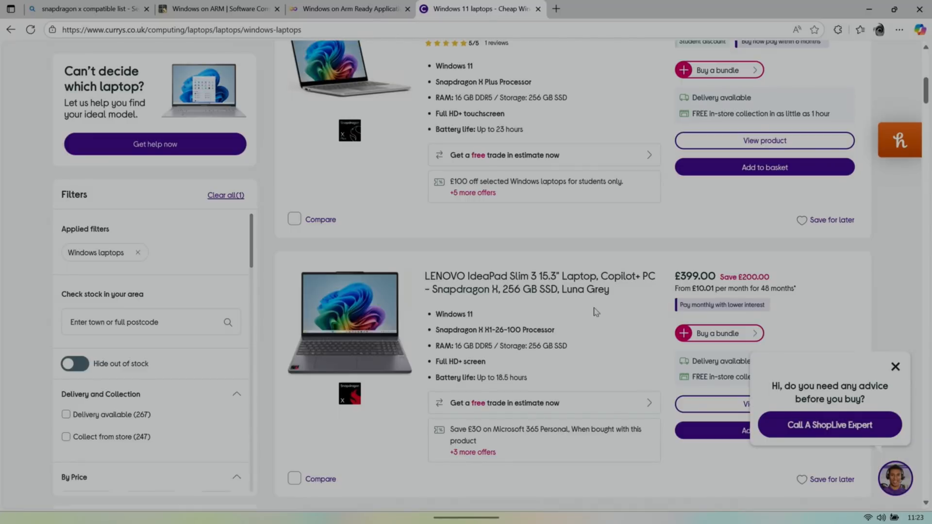
scroll("down", 3)
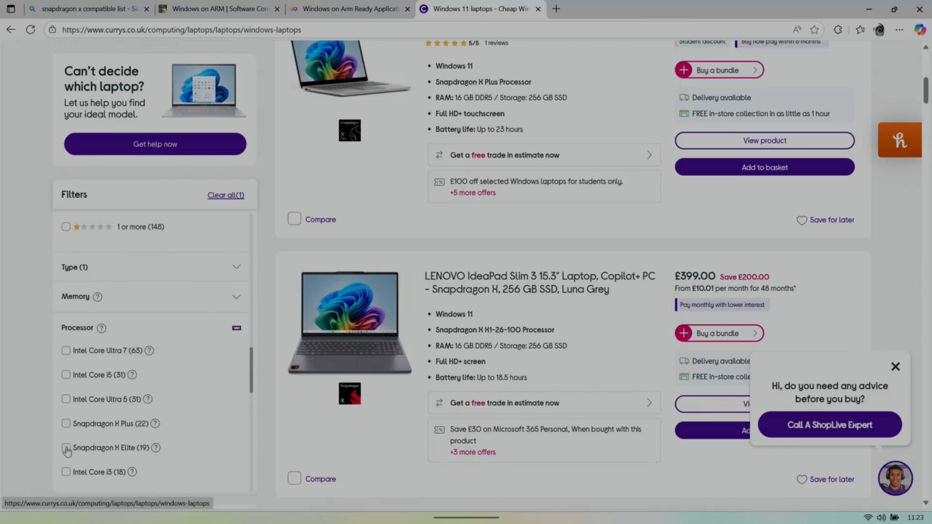
left_click(66, 447)
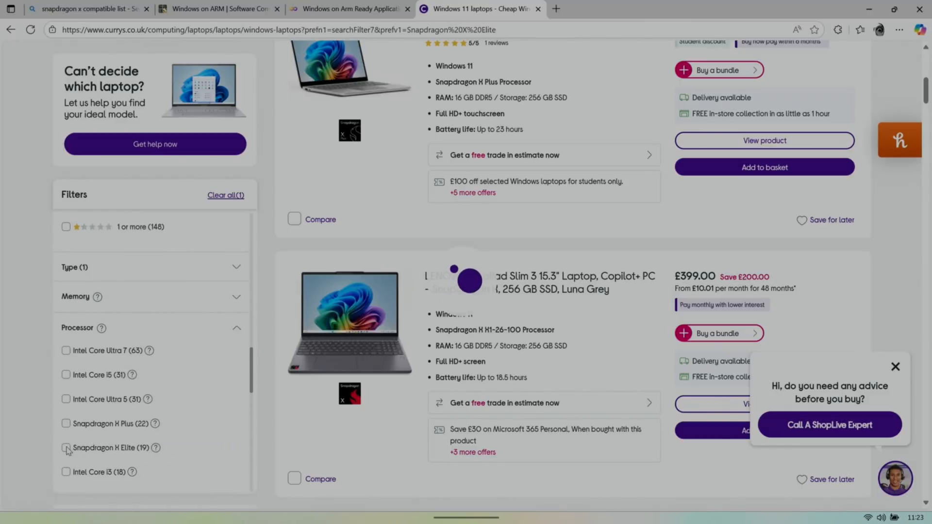
left_click(66, 448)
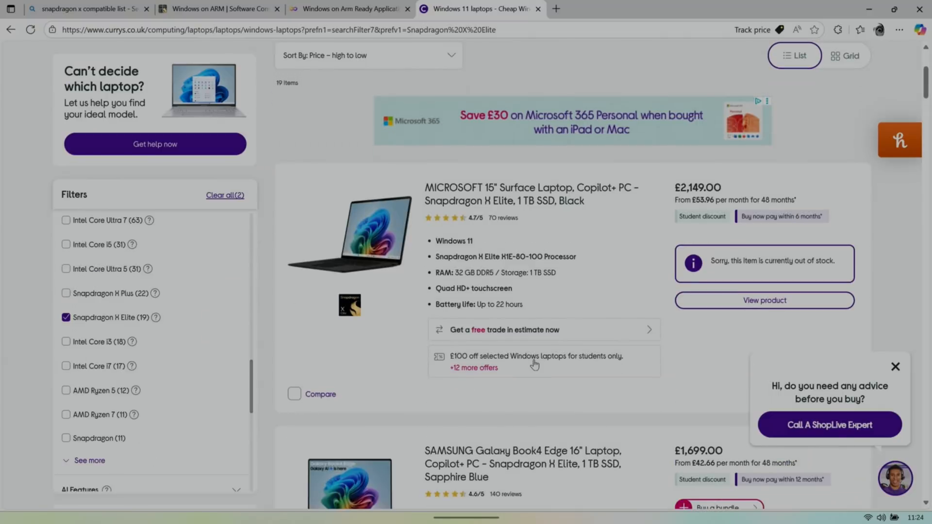
mouse_move(539, 266)
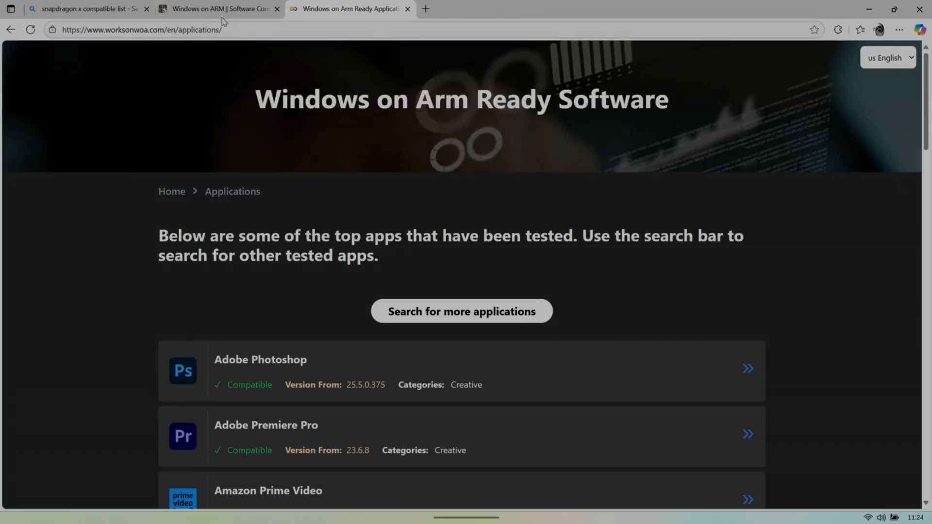
mouse_move(318, 117)
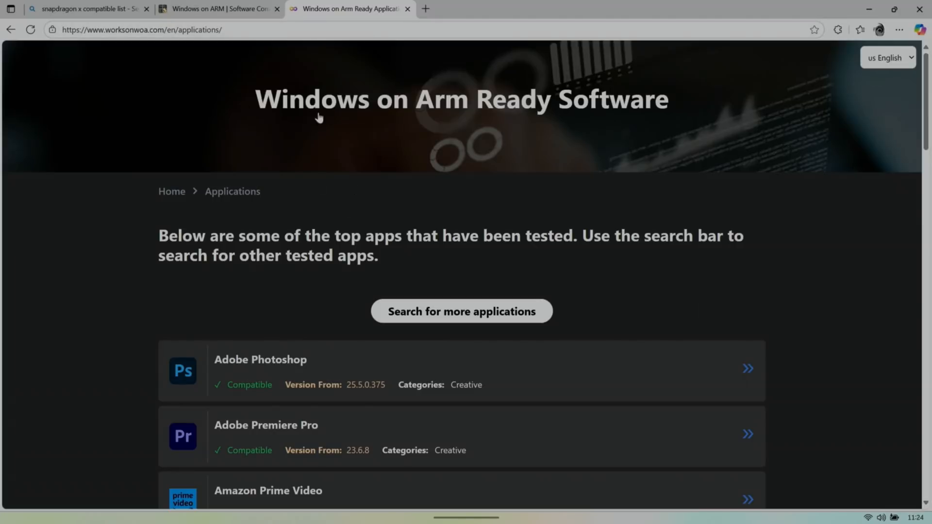
mouse_move(461, 311)
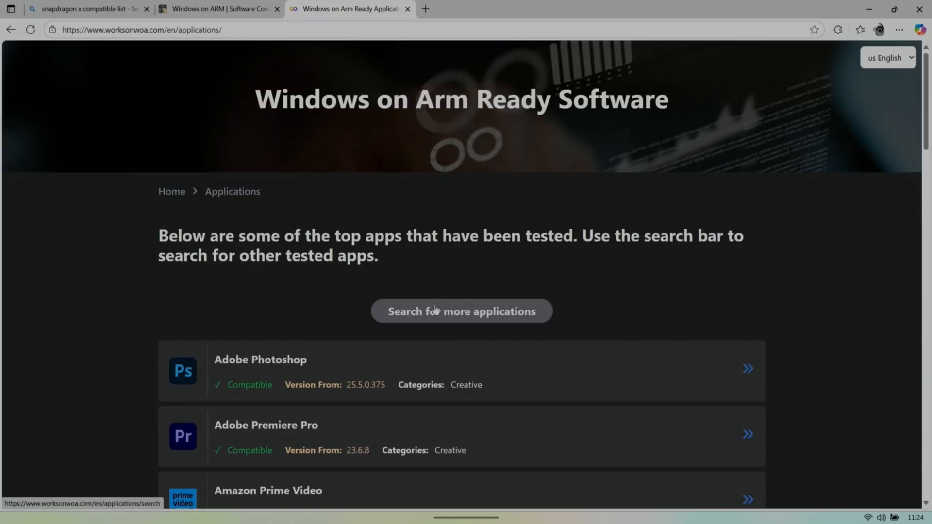
Scroll through the Windows on Arm Ready Software list of compatible apps like Photoshop
scroll("down", 3)
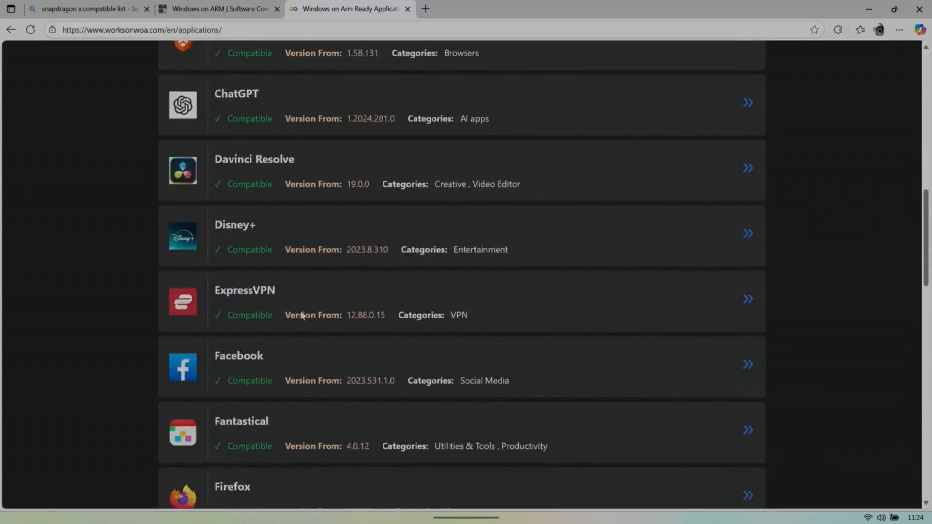
scroll("down", 3)
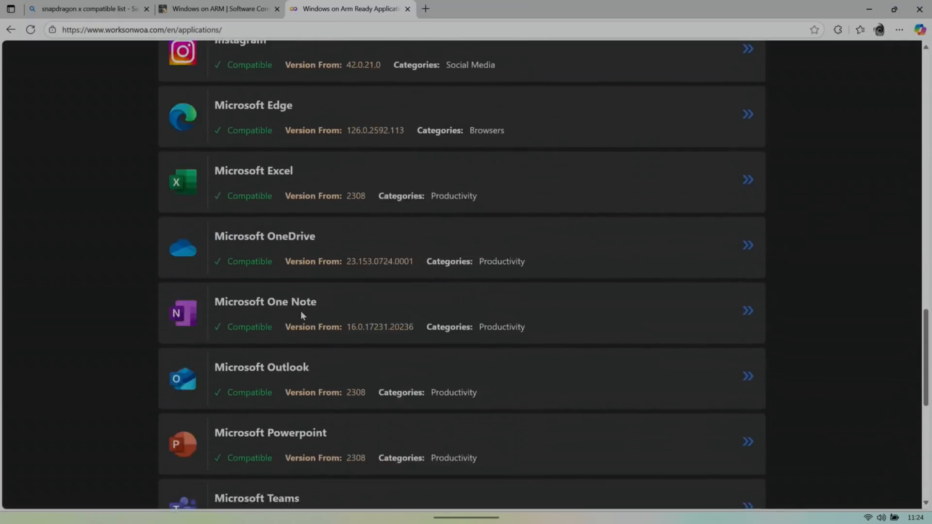
scroll("up", 3)
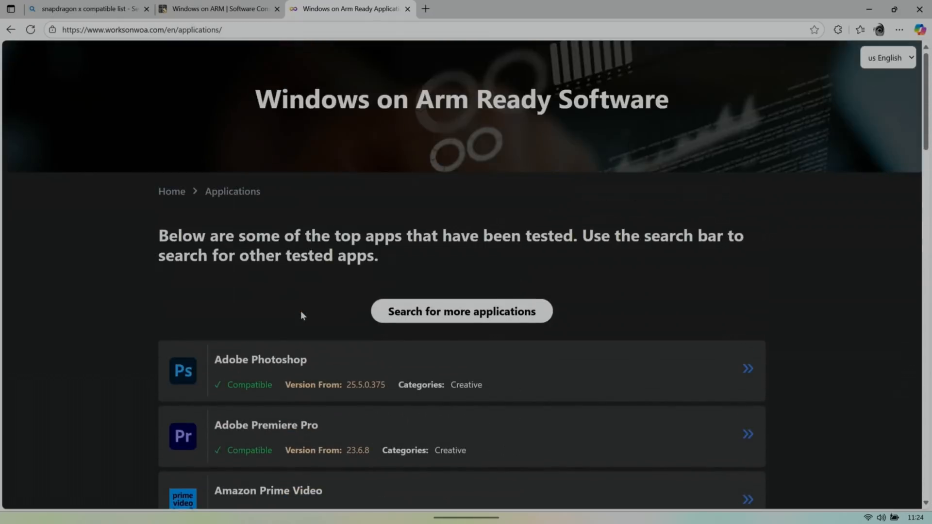
scroll("down", 3)
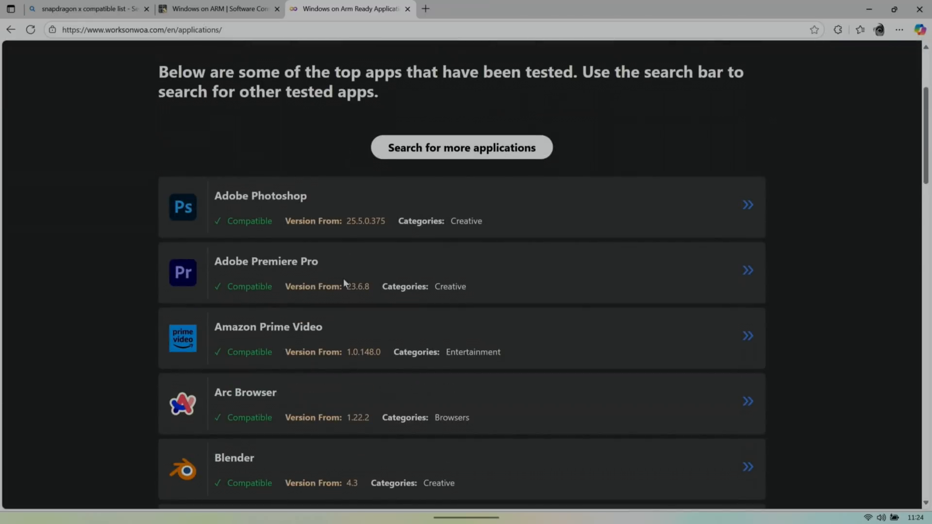
mouse_move(361, 203)
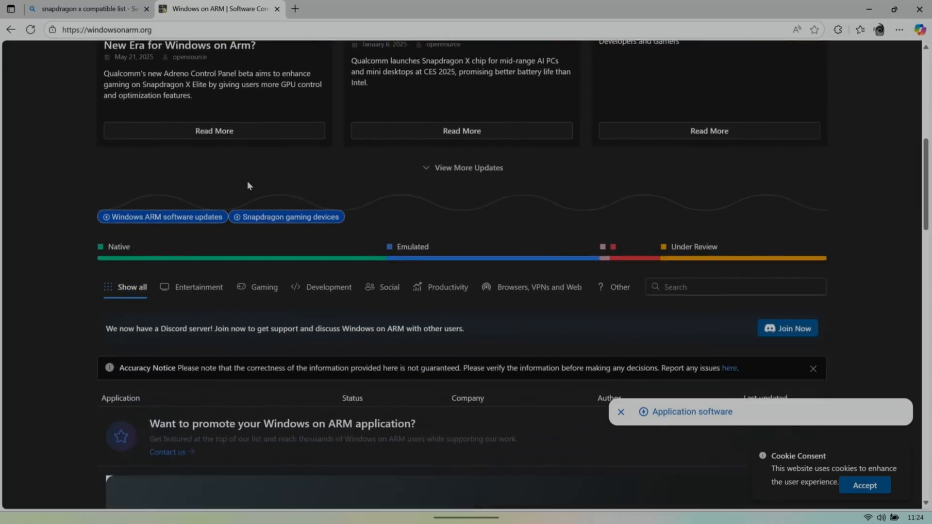
scroll("down", 3)
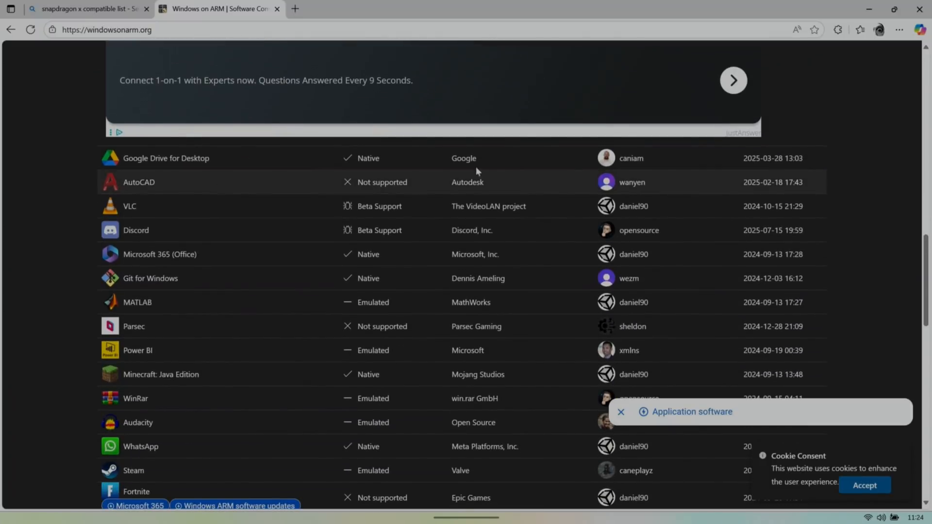
mouse_move(408, 186)
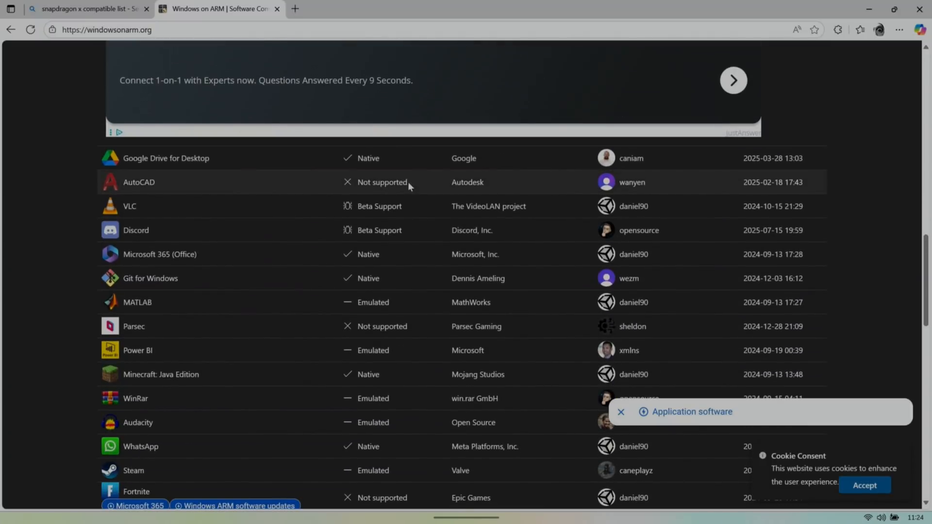
mouse_move(391, 178)
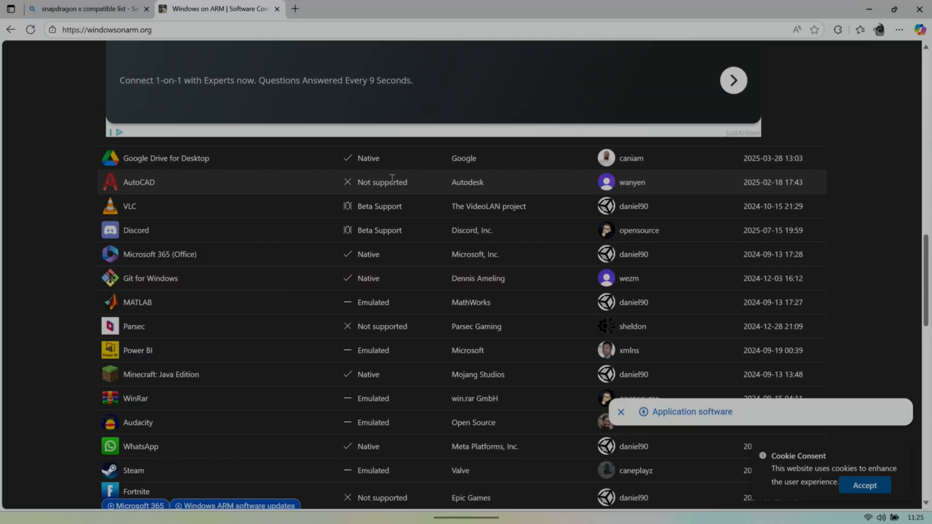
mouse_move(348, 253)
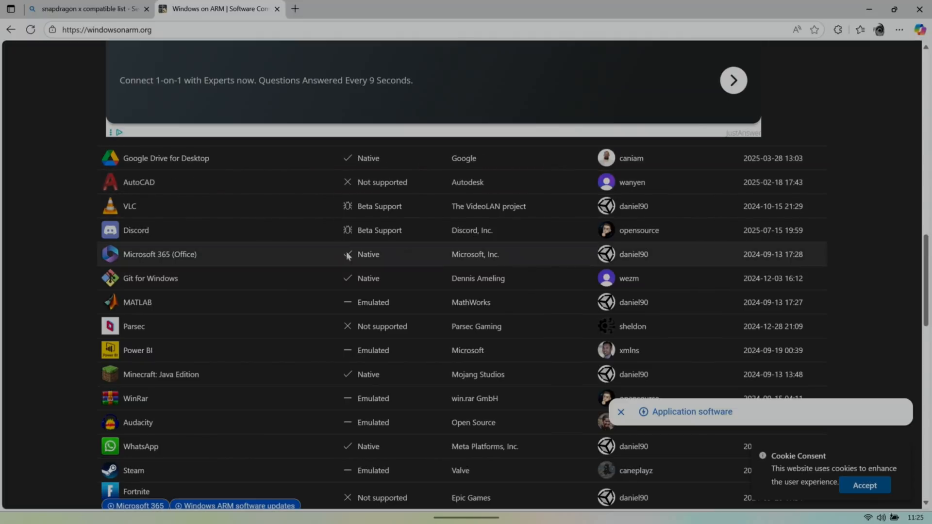
scroll("up", 3)
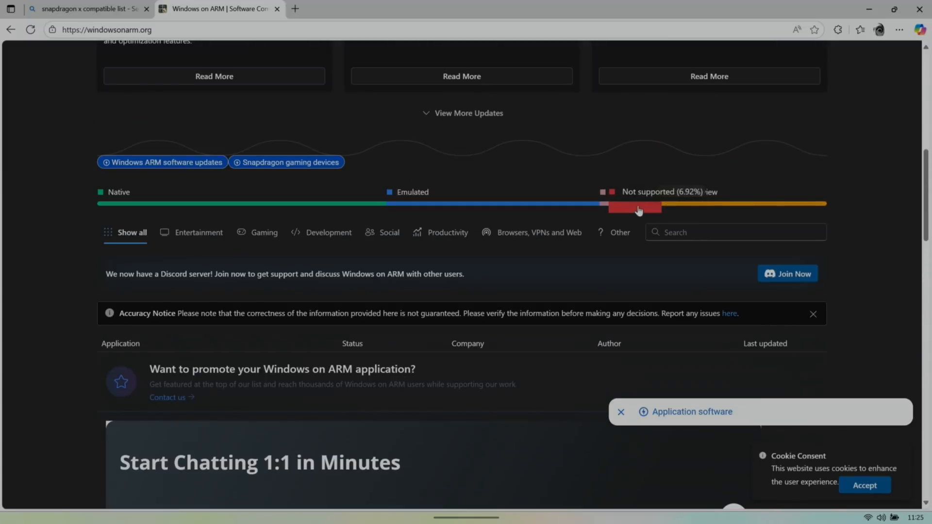
Filter windowsonarm.org to not-supported apps and scroll down to the Load more button
left_click(635, 205)
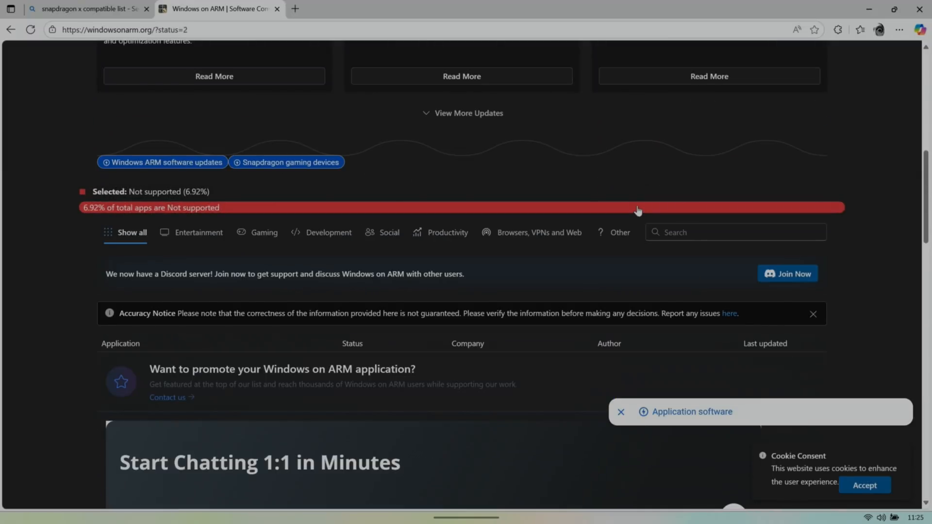
scroll("down", 3)
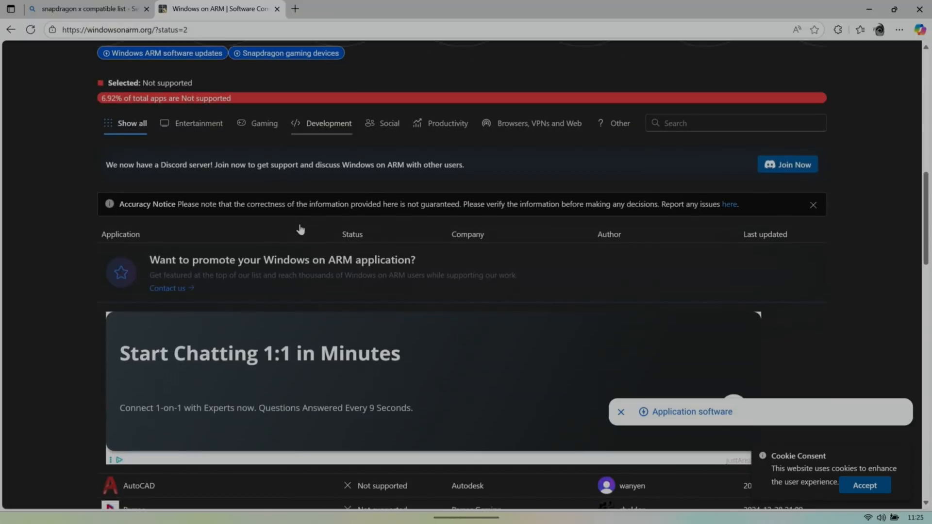
scroll("down", 3)
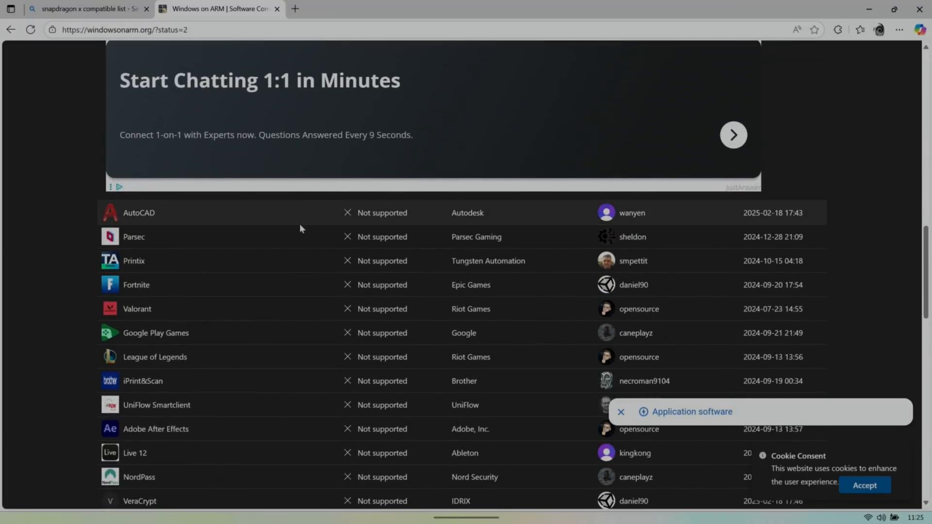
scroll("down", 3)
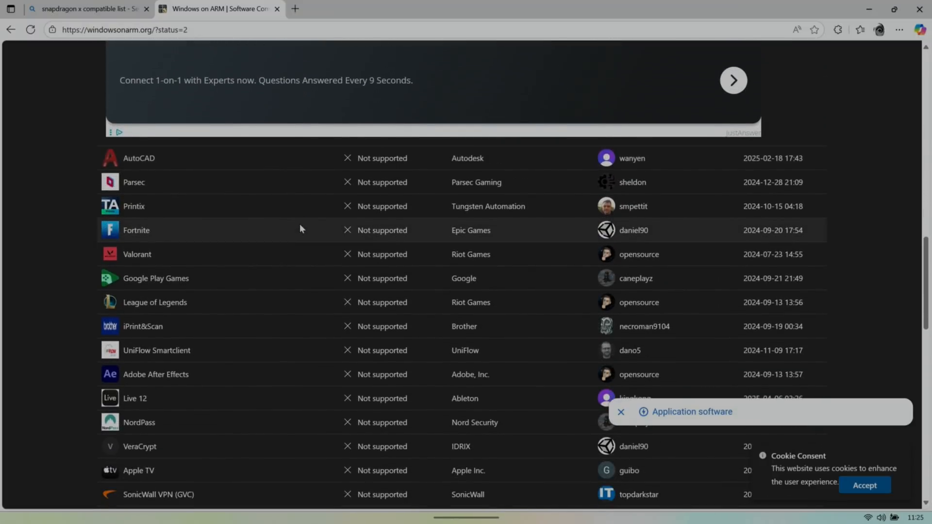
scroll("down", 3)
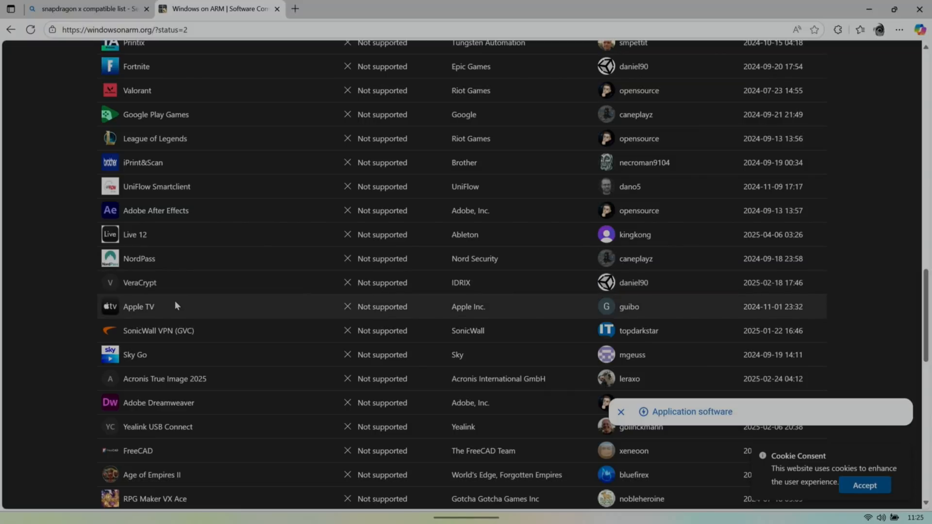
mouse_move(117, 313)
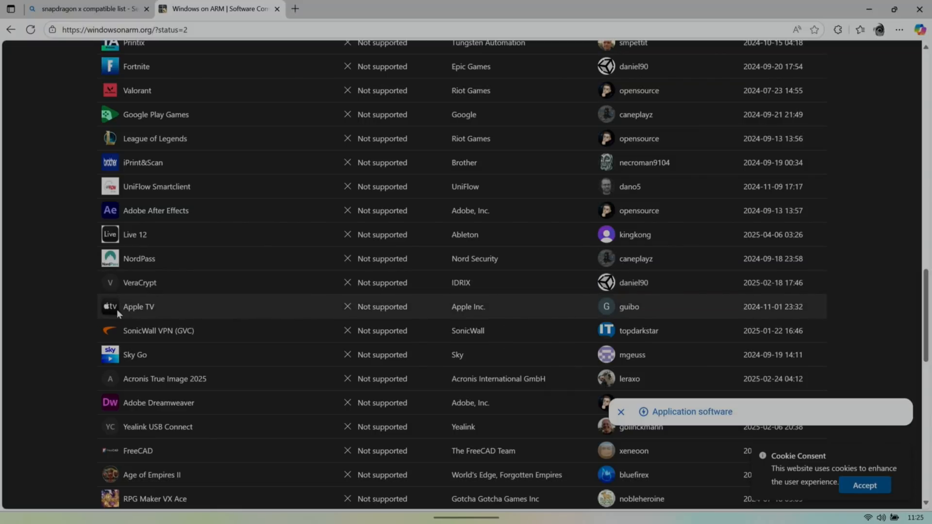
mouse_move(161, 317)
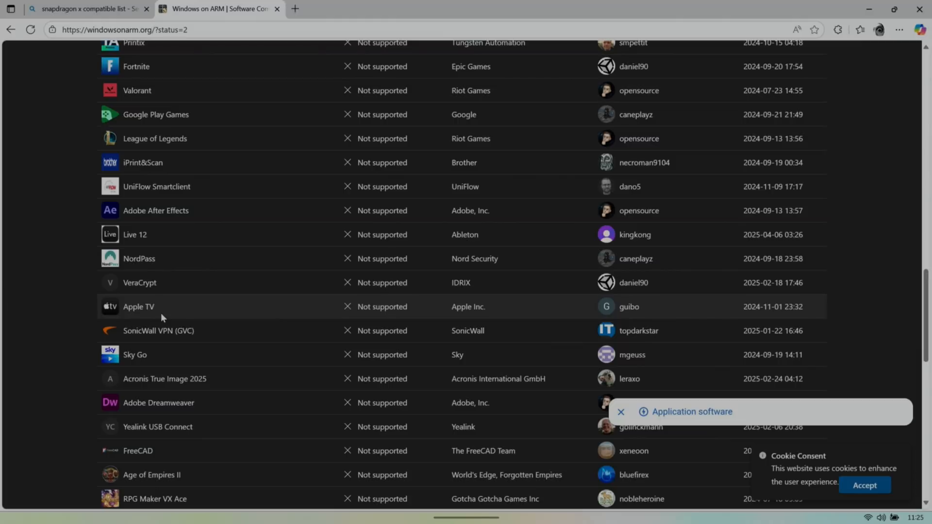
scroll("down", 3)
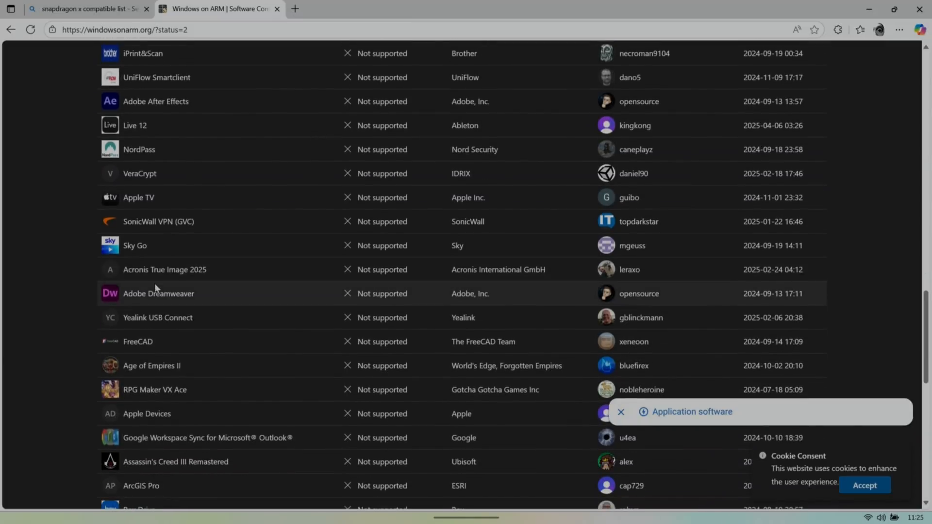
scroll("down", 3)
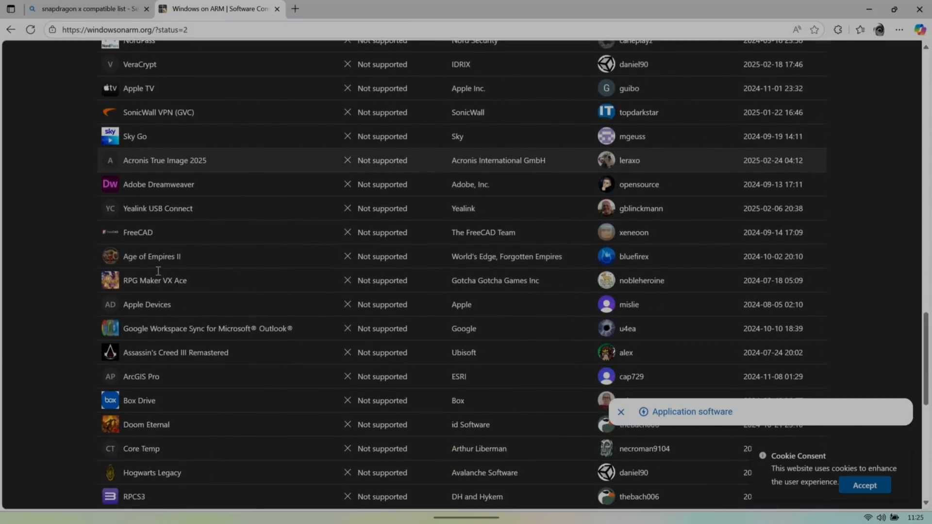
scroll("down", 3)
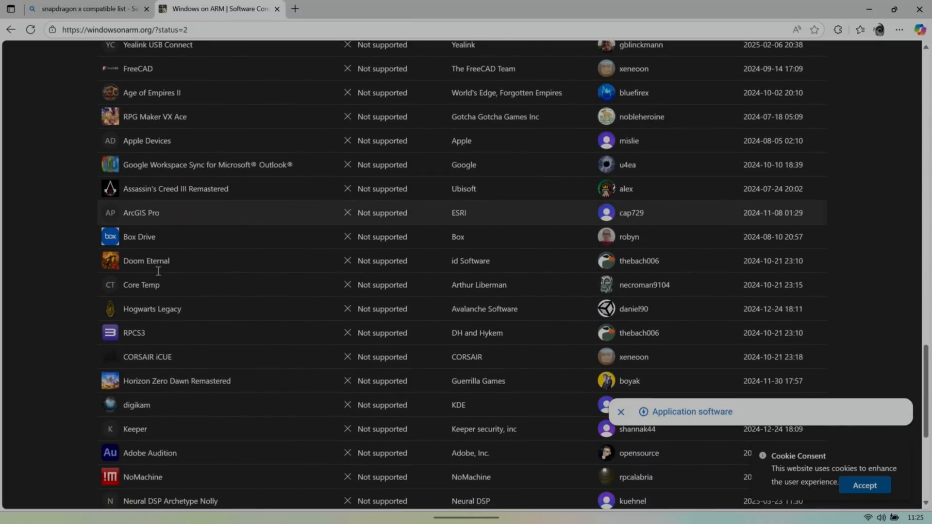
scroll("down", 3)
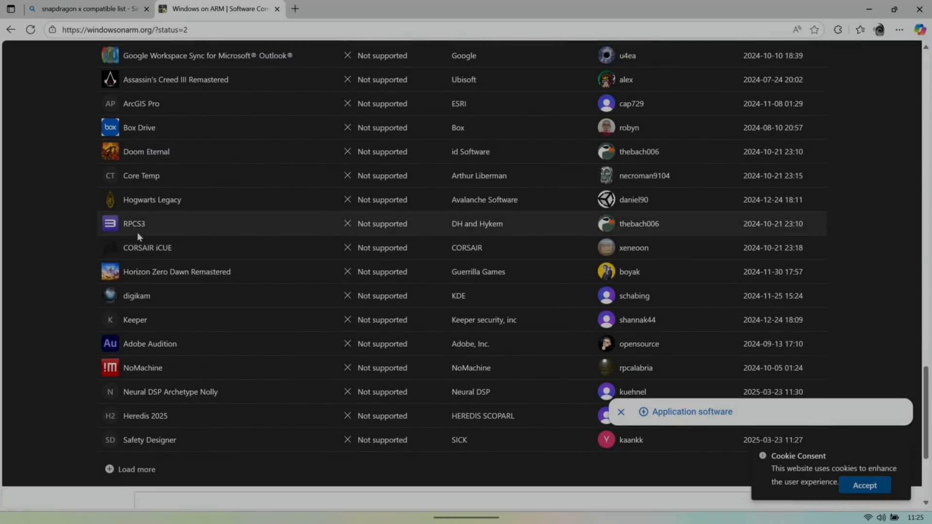
scroll("down", 3)
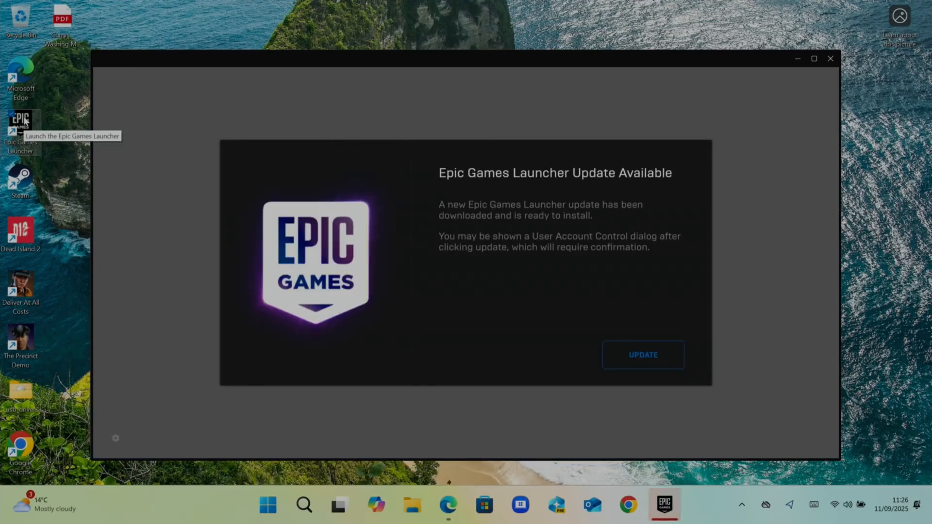
Update the launcher, filter the library to Fortnite, and close Latest Activity
left_click(642, 354)
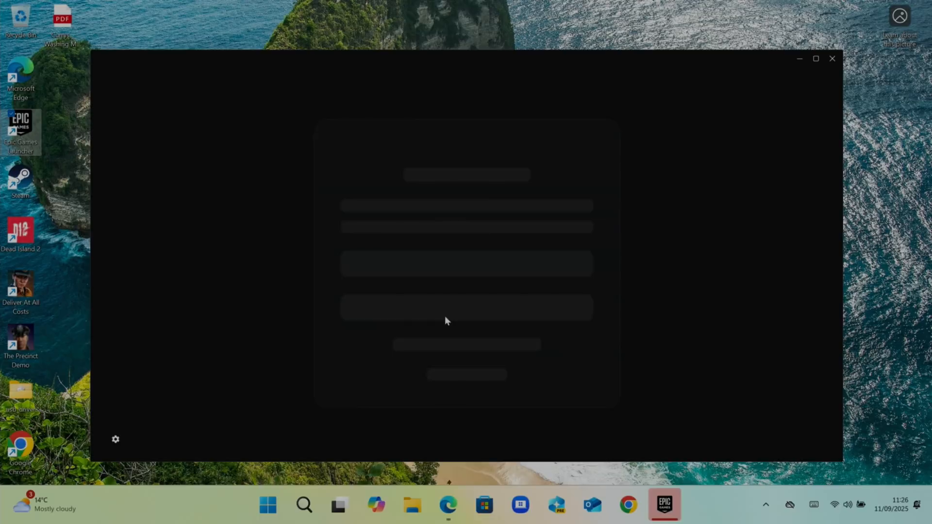
mouse_move(417, 296)
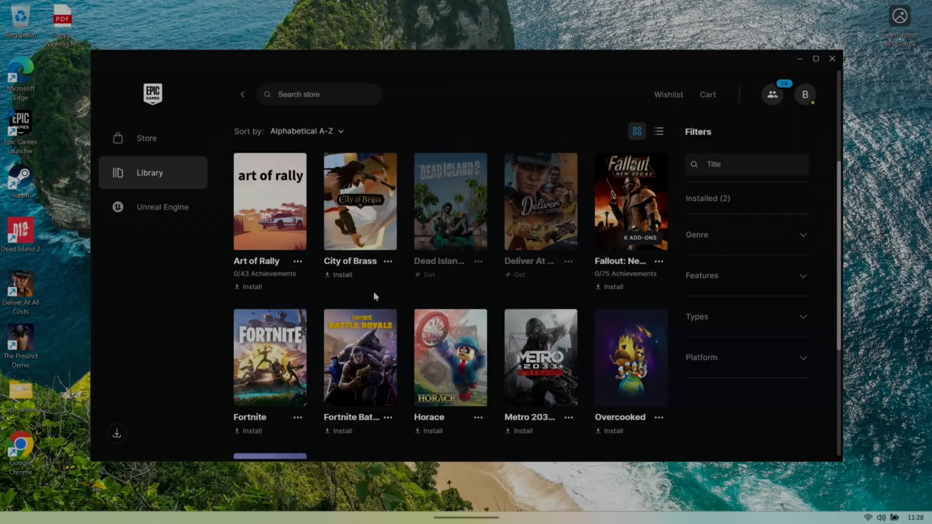
left_click(341, 431)
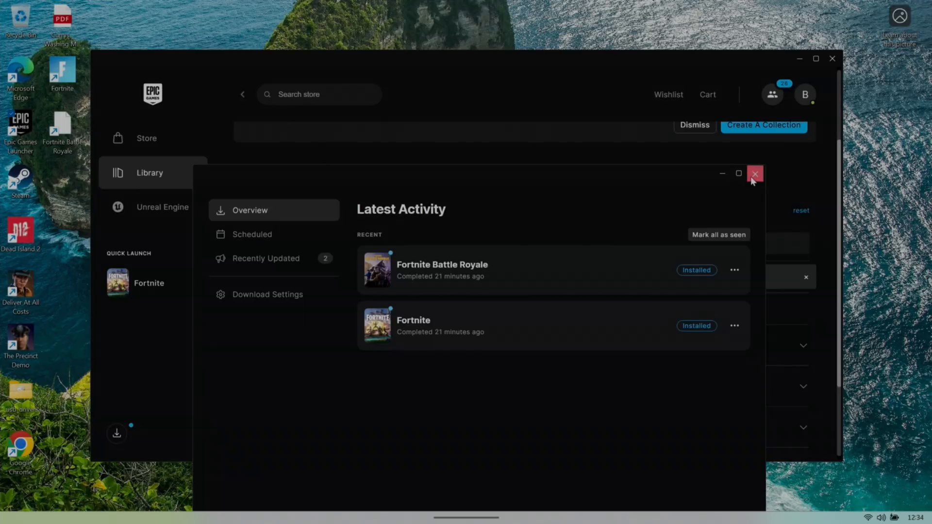
left_click(755, 174)
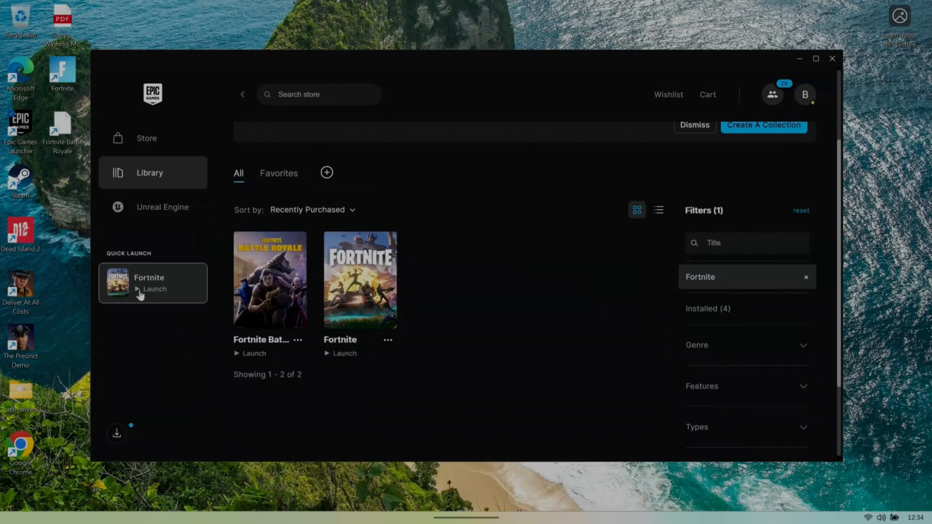
Launch Fortnite and exit after the ARM64 CPUs not supported error
left_click(154, 289)
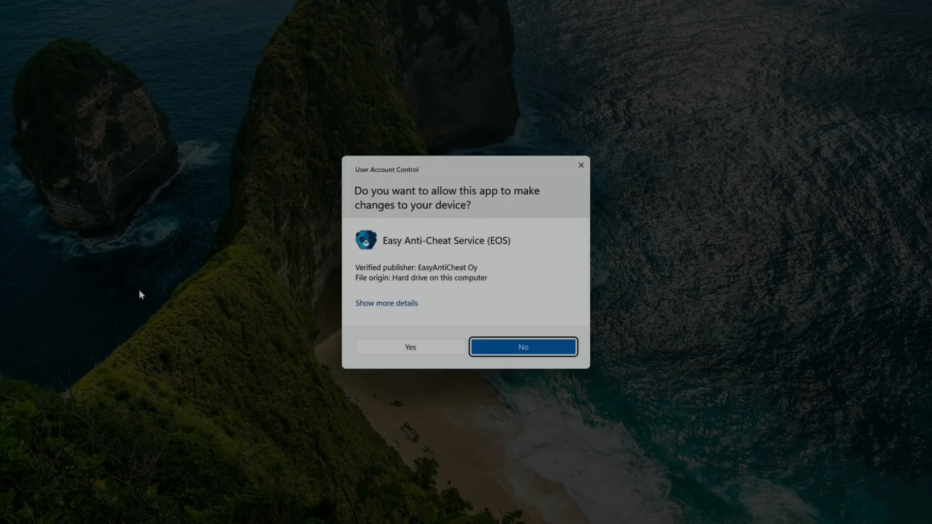
mouse_move(430, 223)
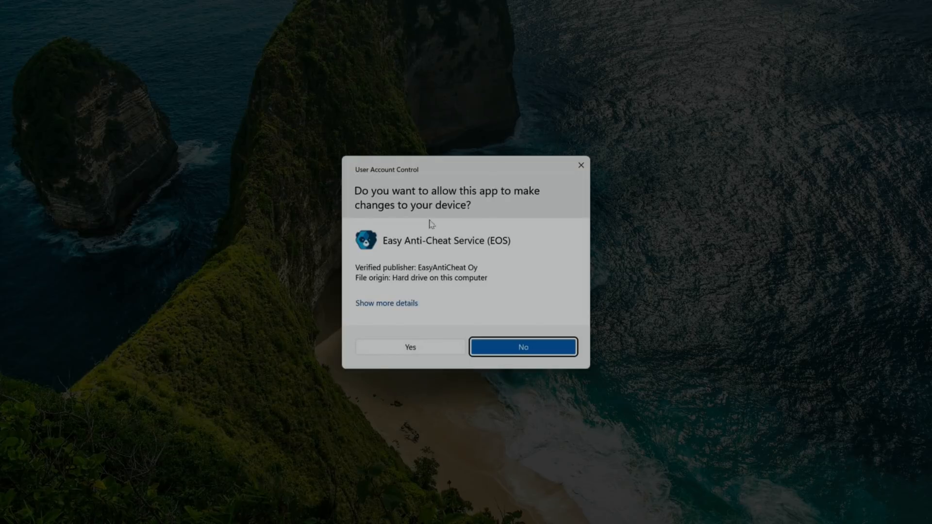
mouse_move(379, 258)
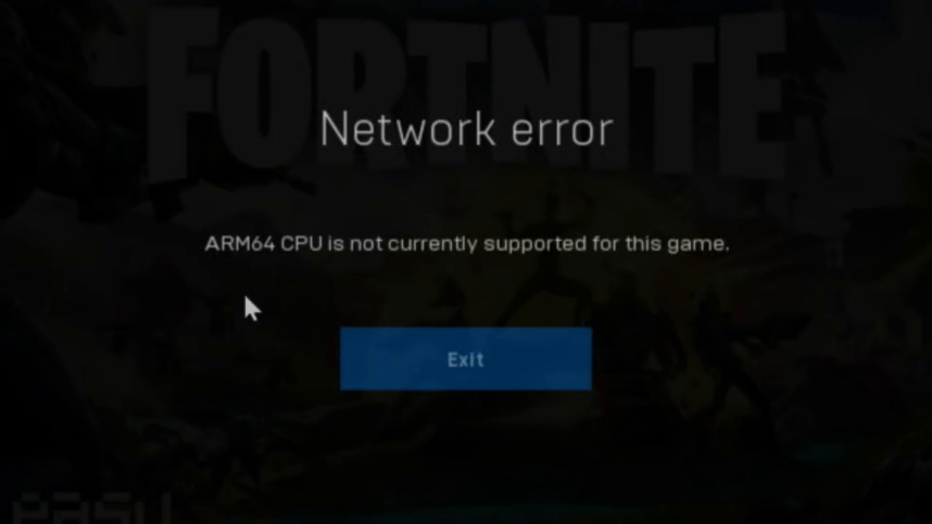
mouse_move(529, 361)
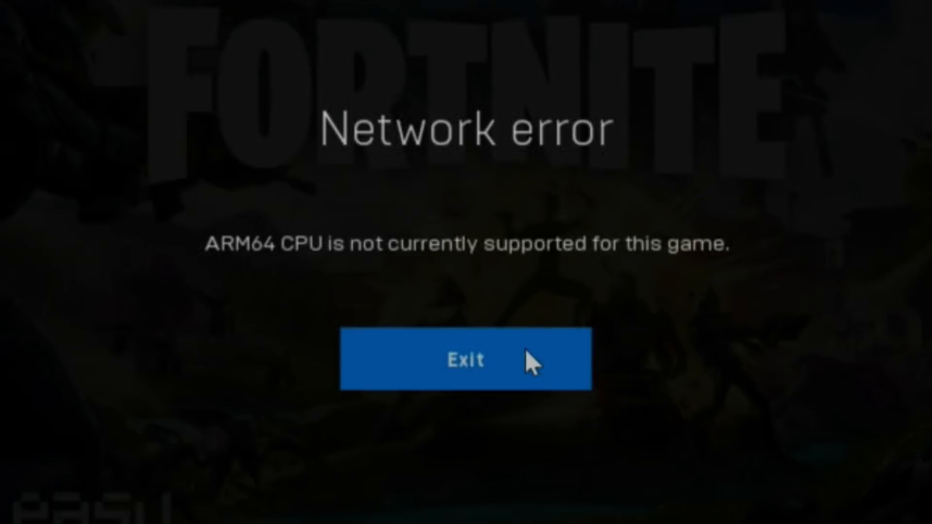
left_click(466, 360)
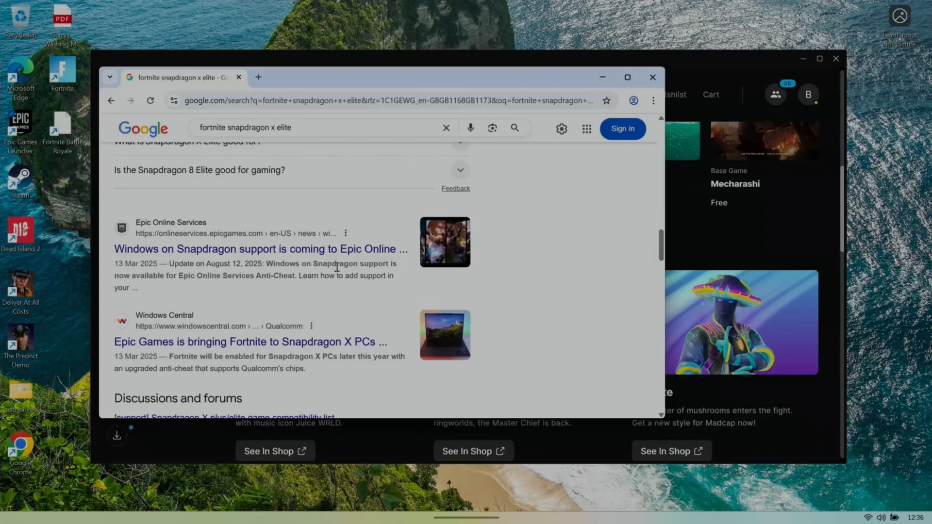
mouse_move(216, 279)
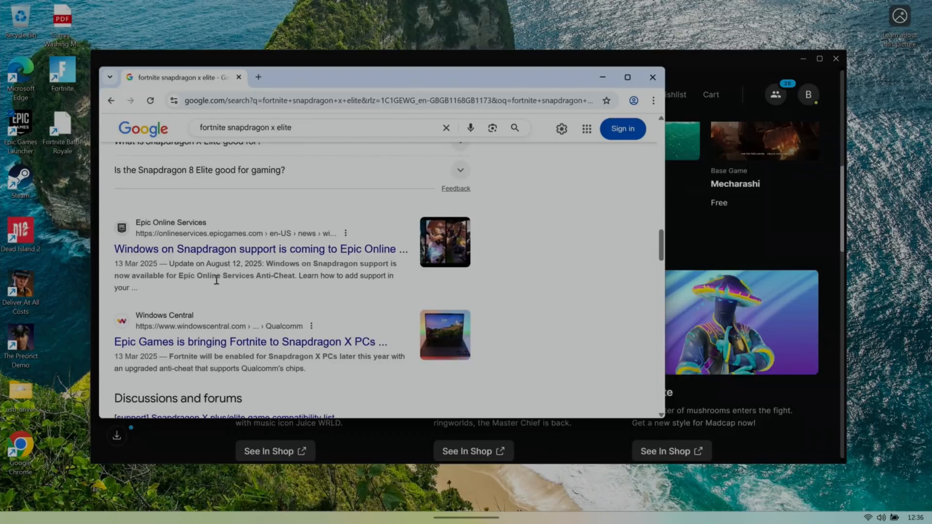
mouse_move(297, 289)
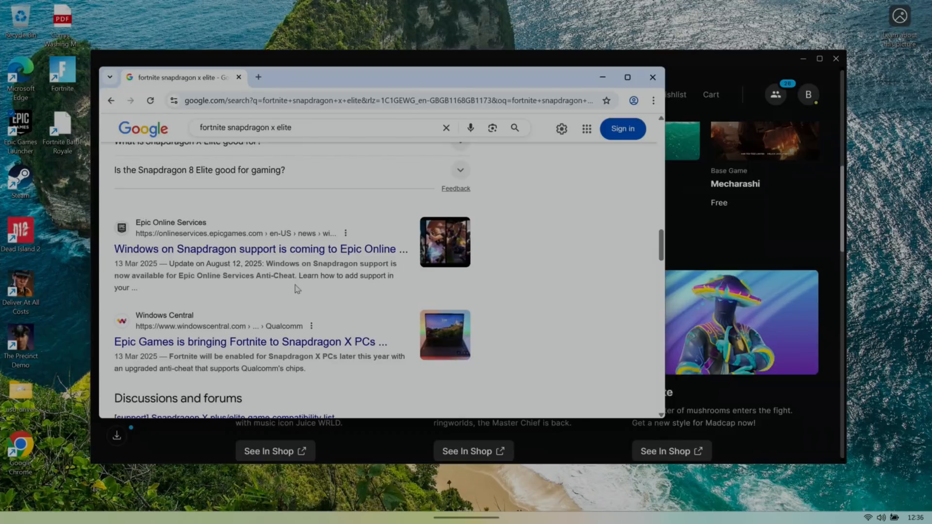
Read Epic's Windows on Snapdragon article, then the EOS What's New Arm anti-cheat section
left_click(260, 249)
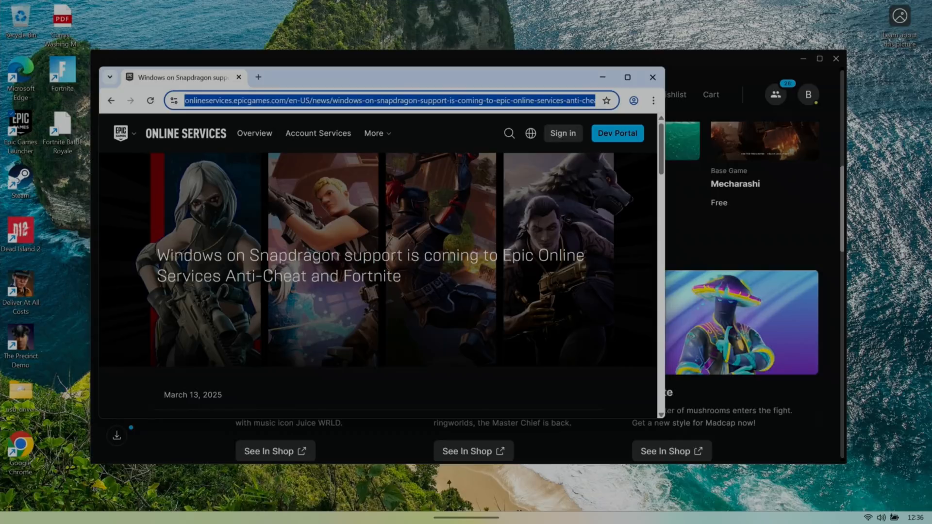
scroll("down", 3)
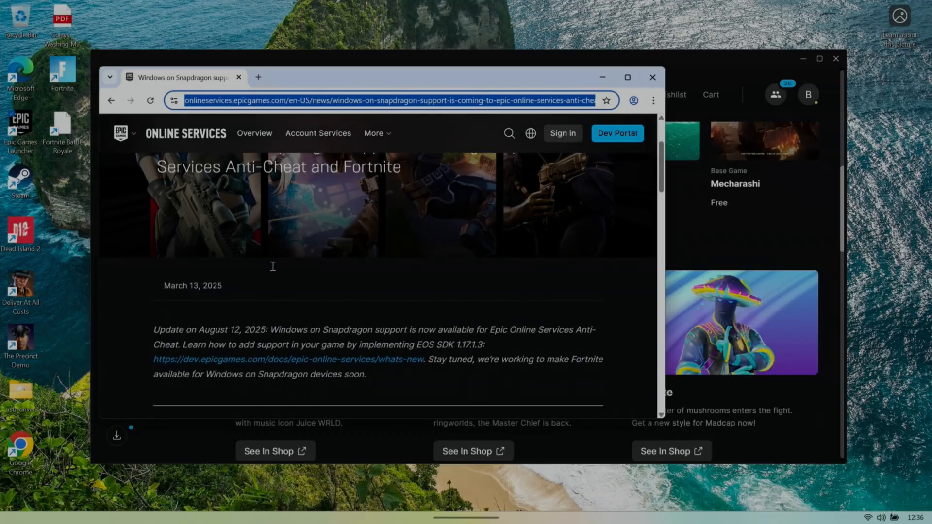
scroll("down", 3)
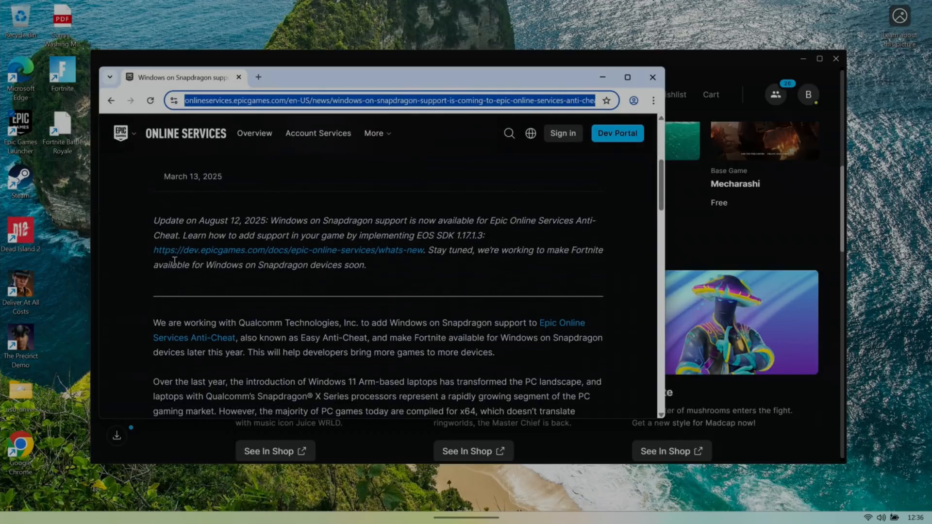
left_click(287, 249)
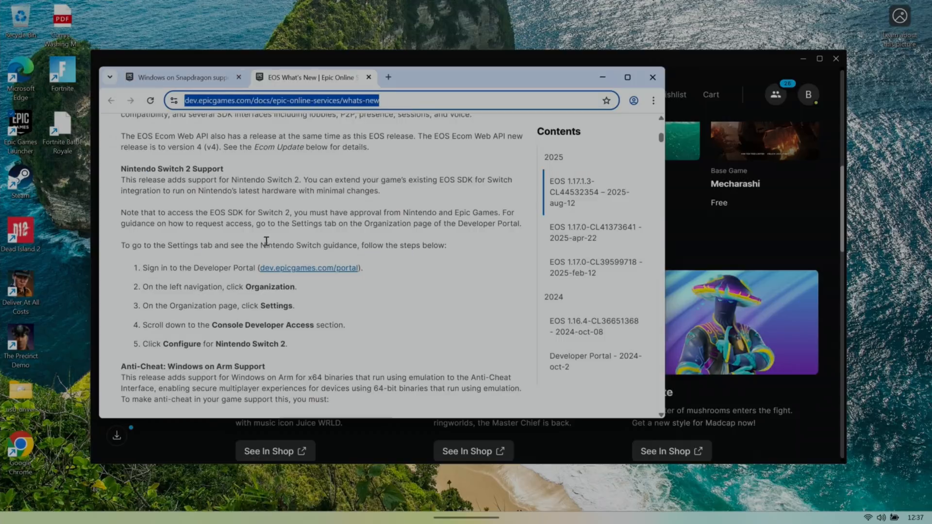
mouse_move(225, 279)
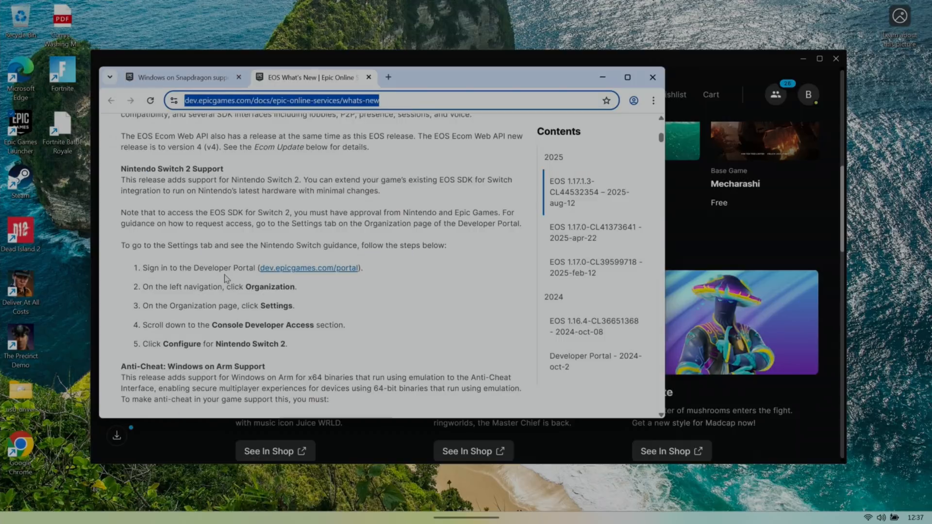
scroll("down", 3)
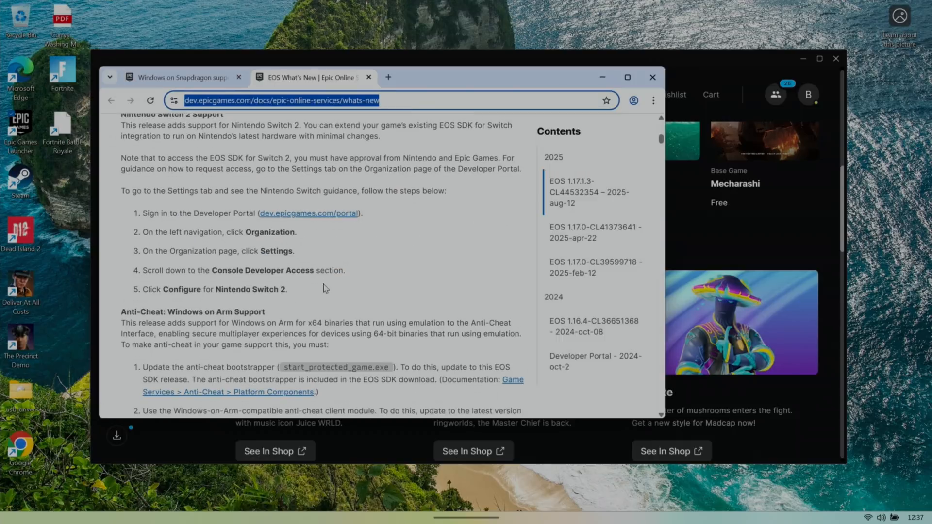
mouse_move(296, 267)
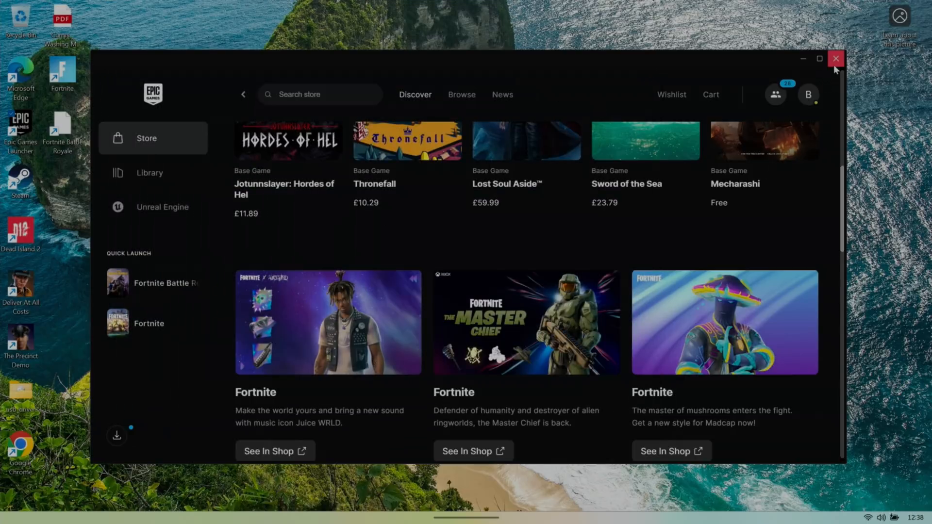
Close the Epic Games Launcher window, leaving only the Windows desktop visible
left_click(835, 59)
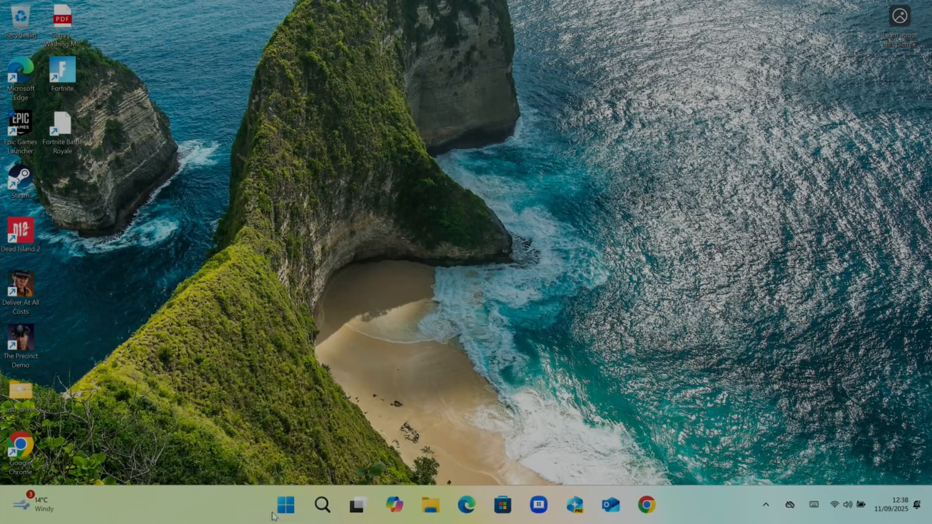